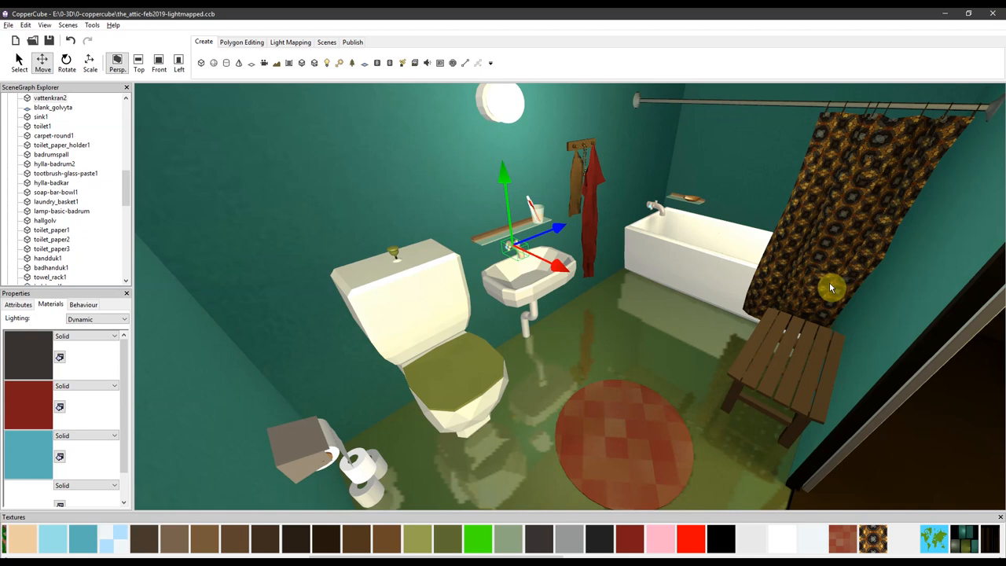
mouse_move(520, 258)
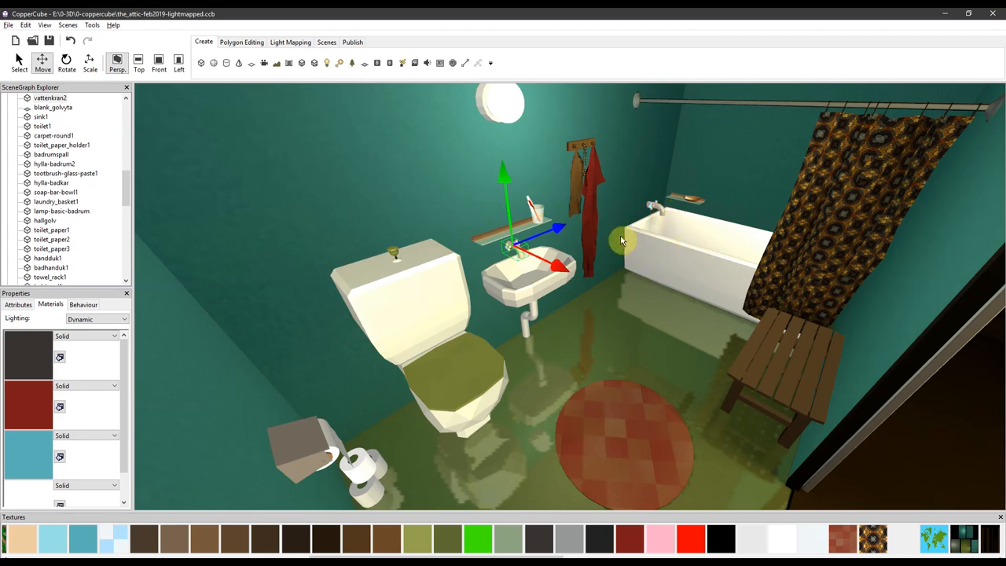
mouse_move(703, 249)
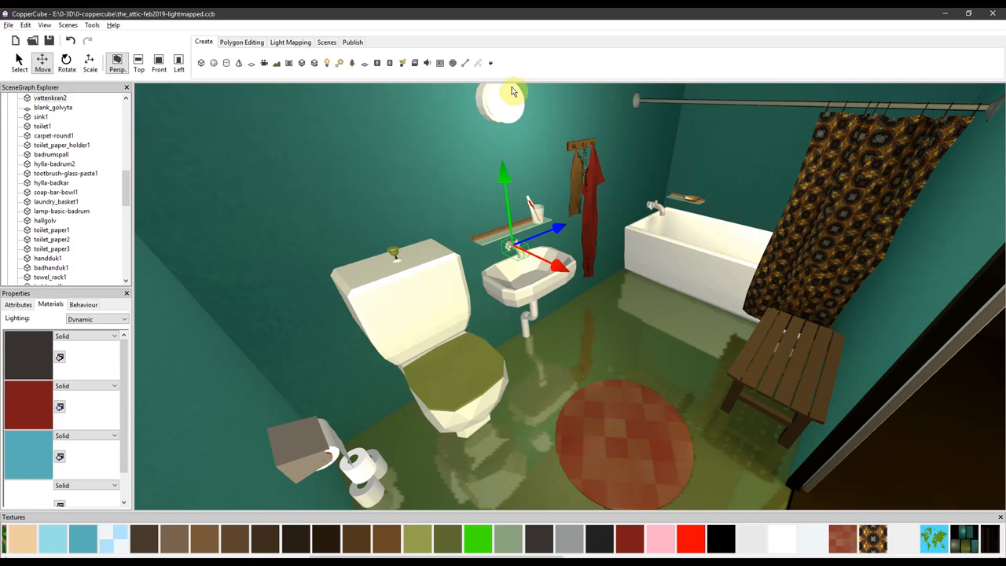
mouse_move(507, 98)
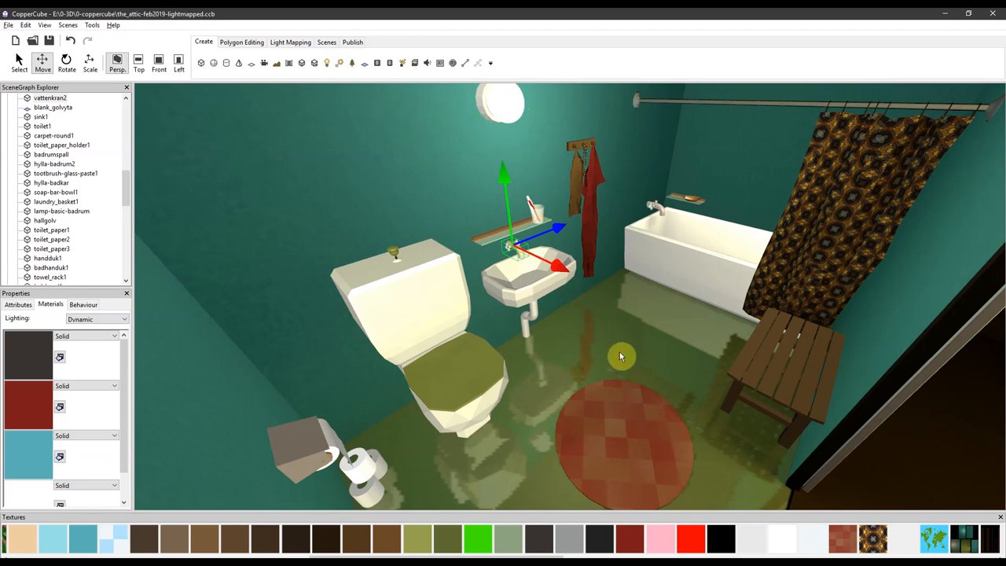
mouse_move(613, 467)
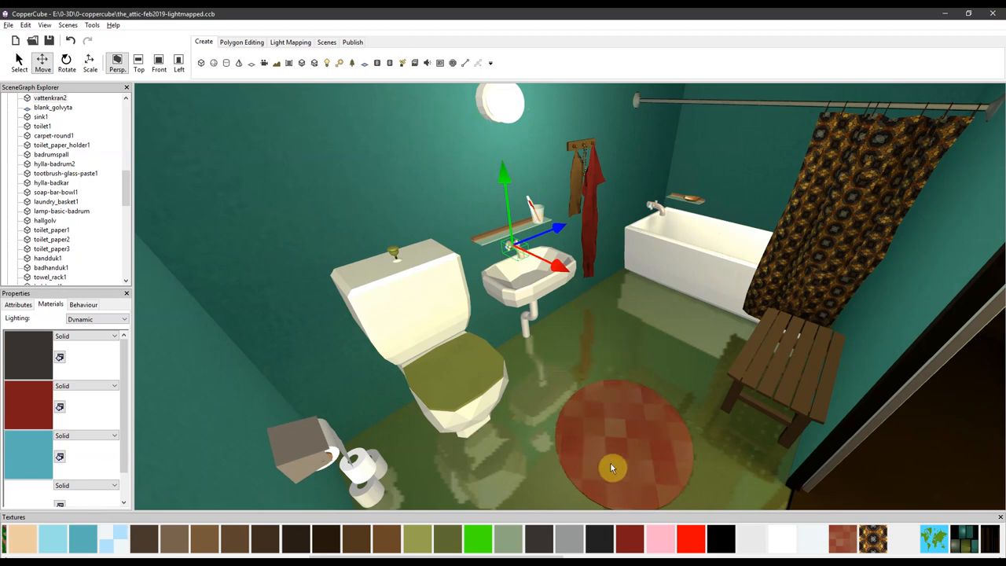
mouse_move(608, 271)
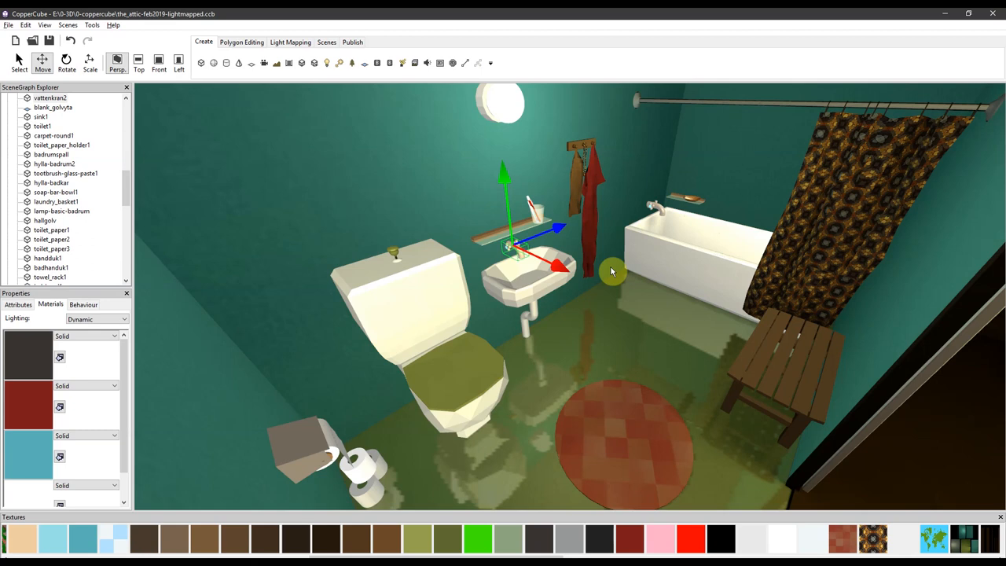
mouse_move(606, 270)
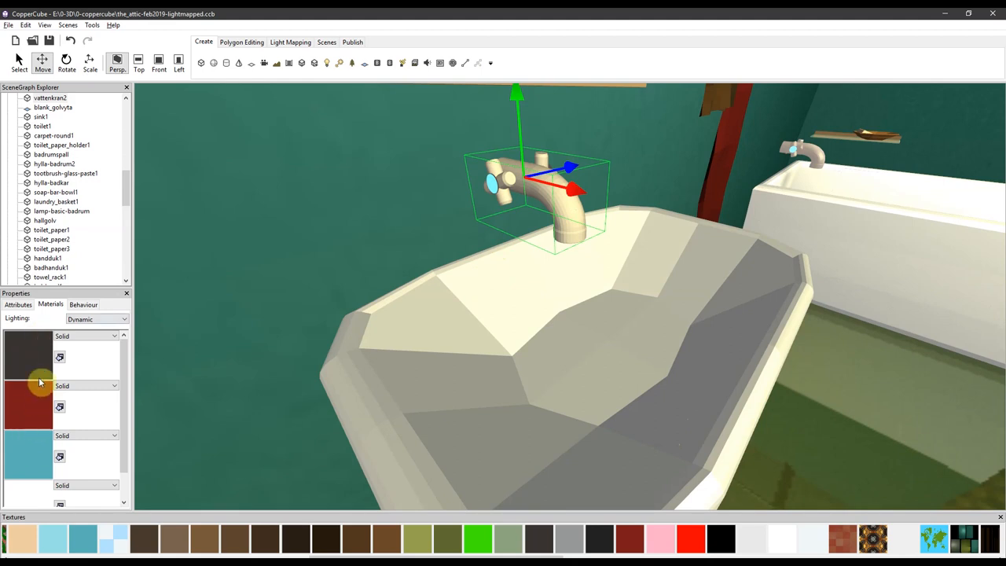
mouse_move(34, 452)
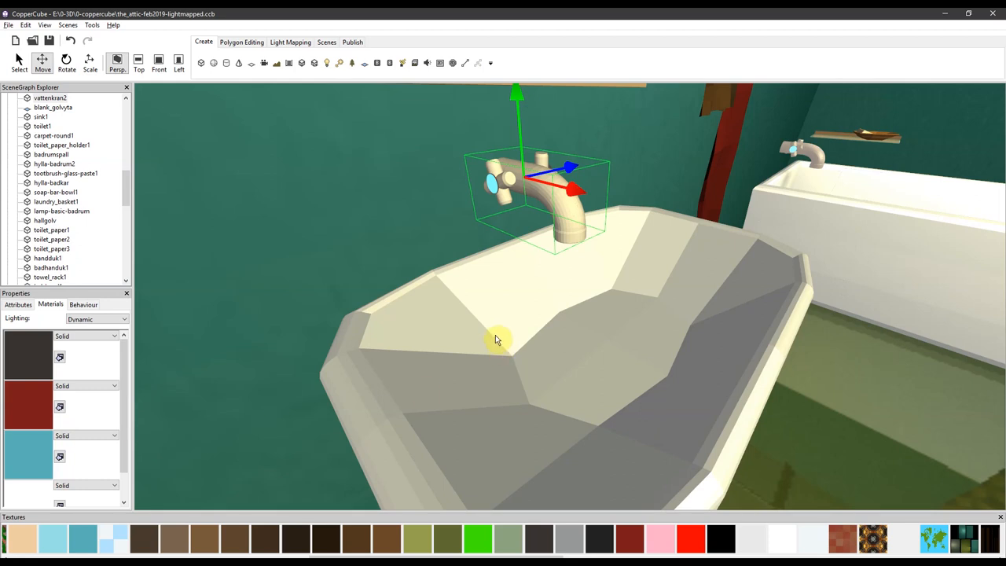
mouse_move(558, 196)
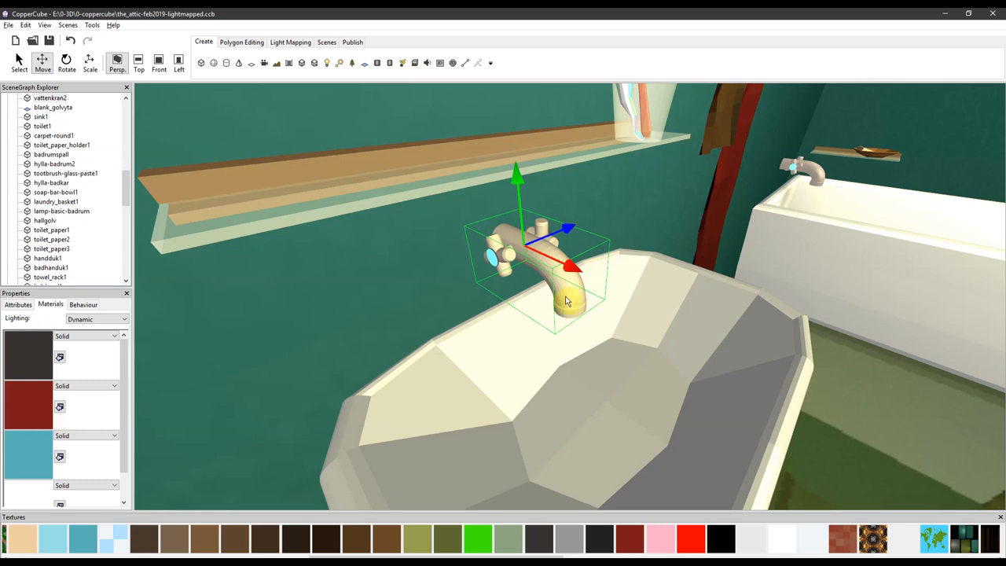
click(83, 304)
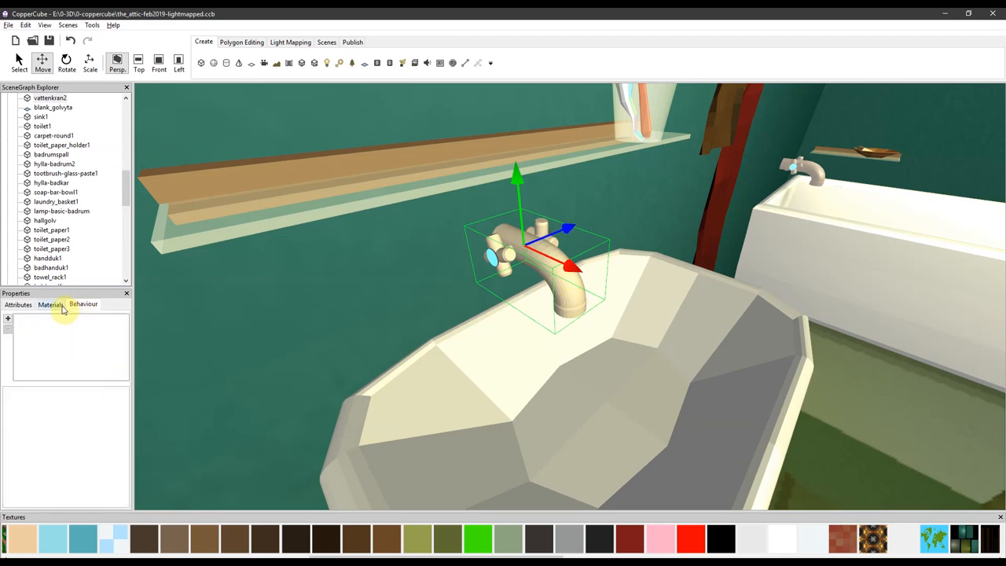
click(18, 304)
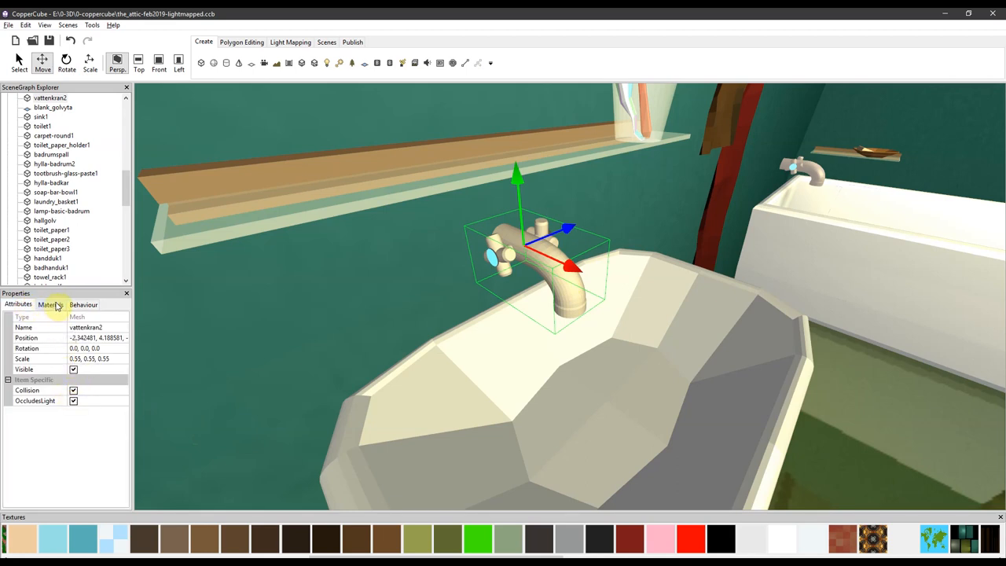
click(49, 304)
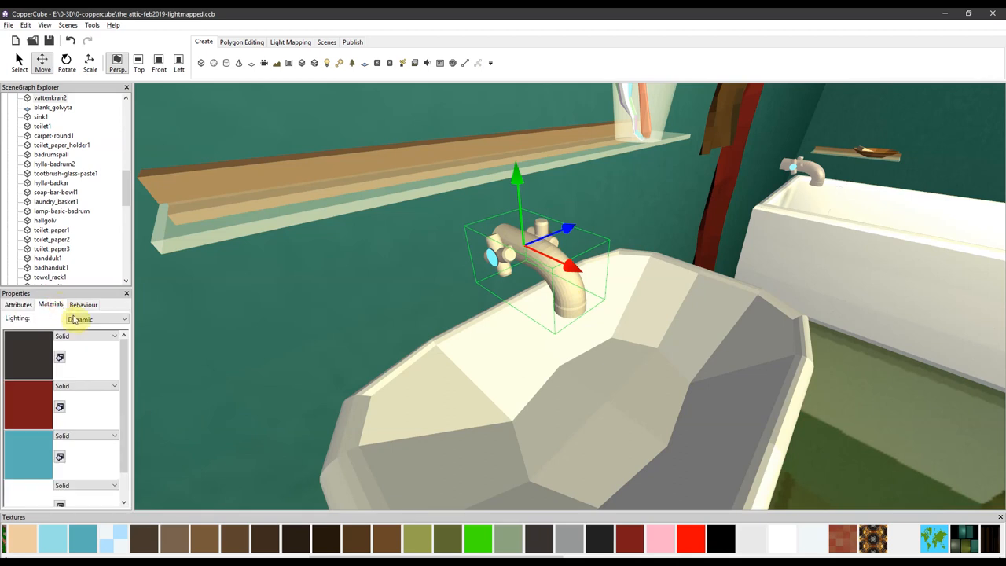
scroll(down, 3)
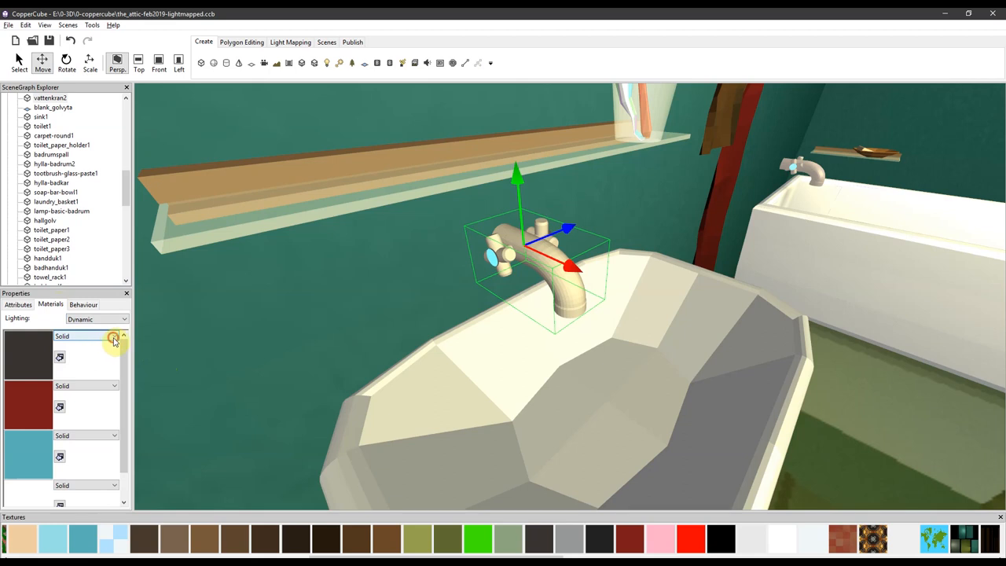
click(113, 336)
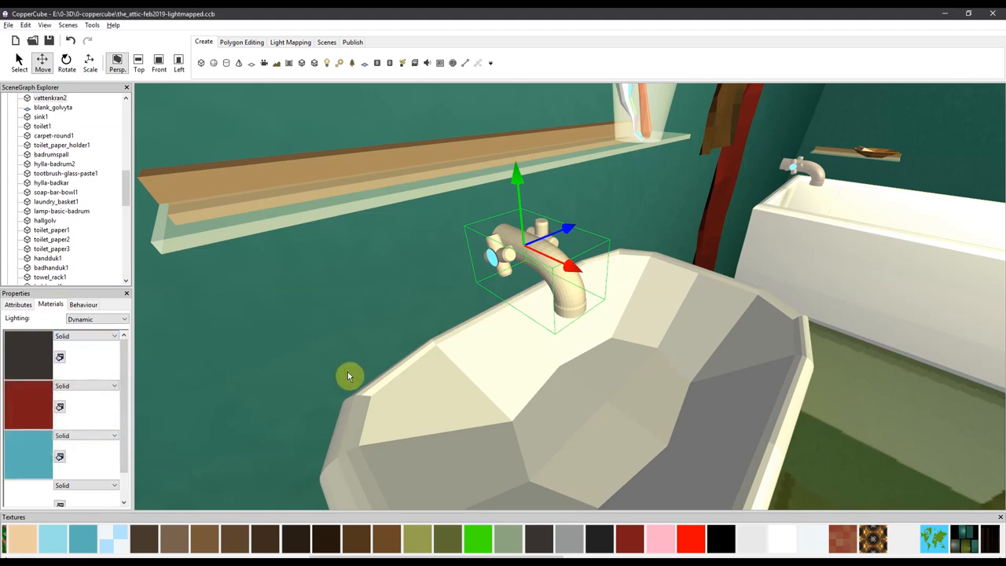
mouse_move(370, 297)
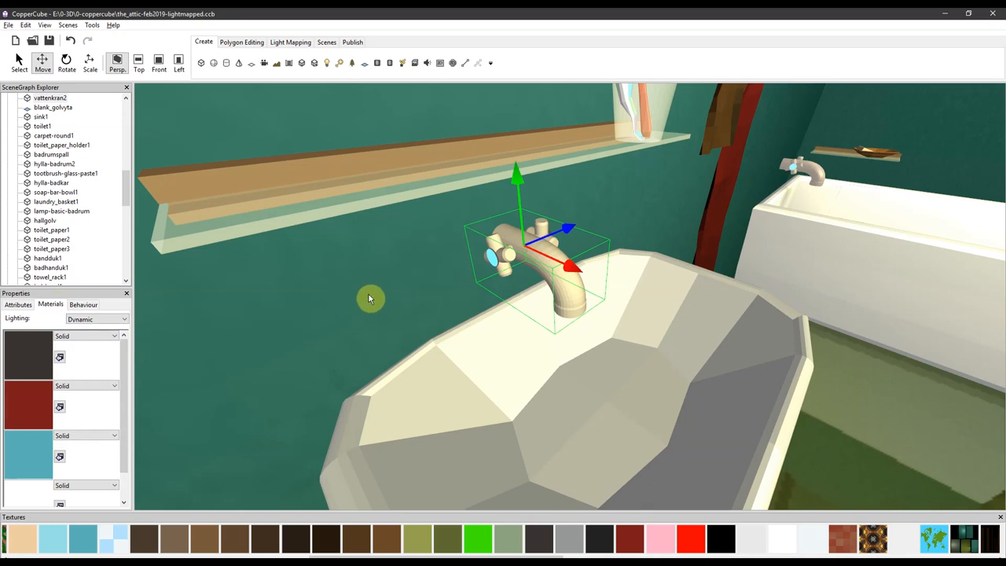
mouse_move(373, 289)
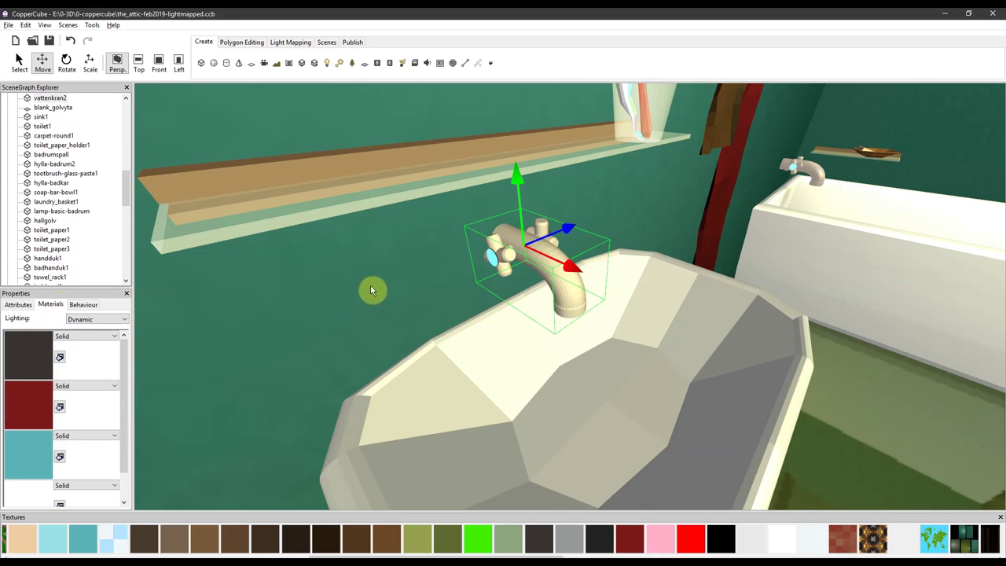
mouse_move(372, 283)
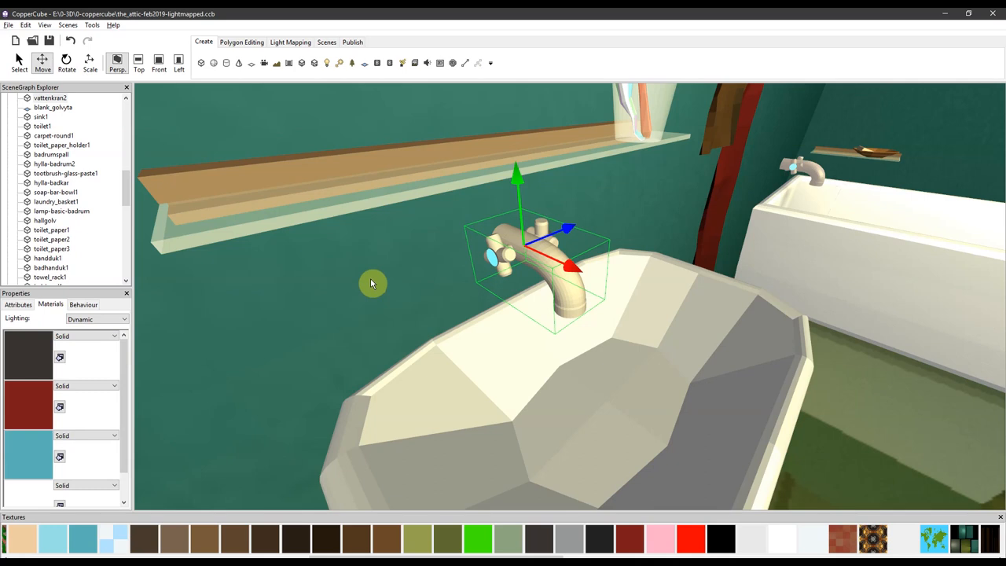
mouse_move(371, 258)
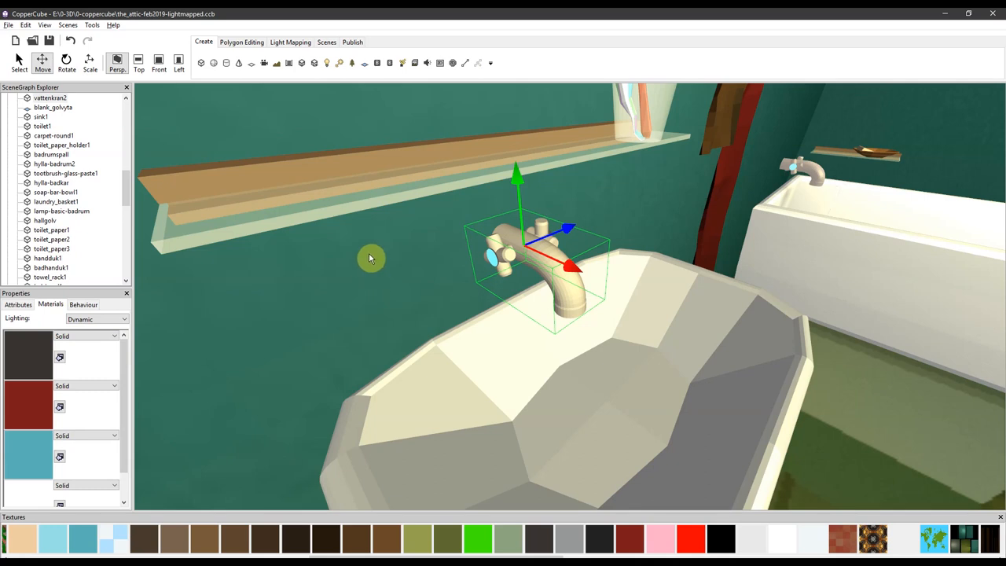
mouse_move(70, 25)
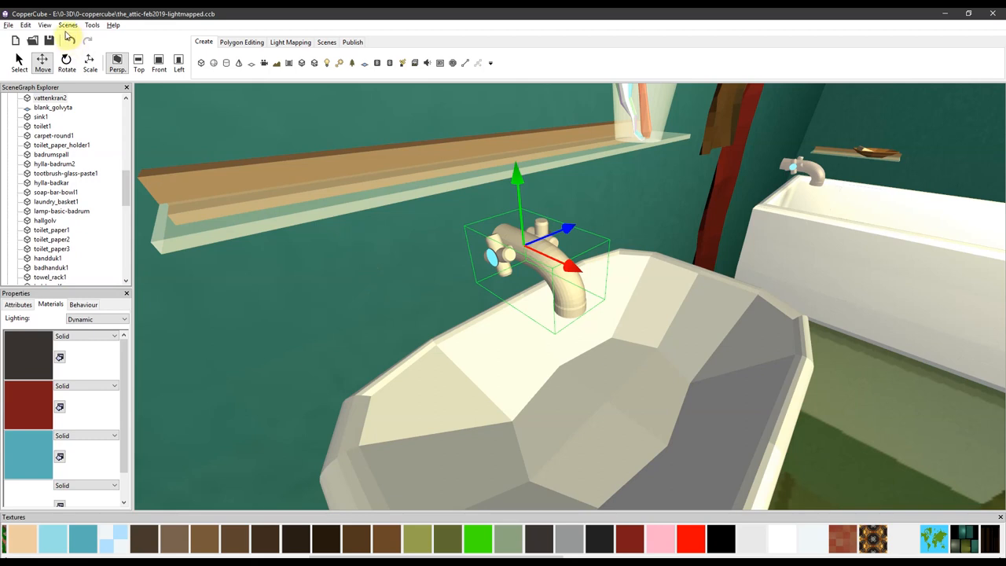
- Pick the irrEdit/Irrlicht Properties entry from the View menu, then reopen the menu
click(40, 24)
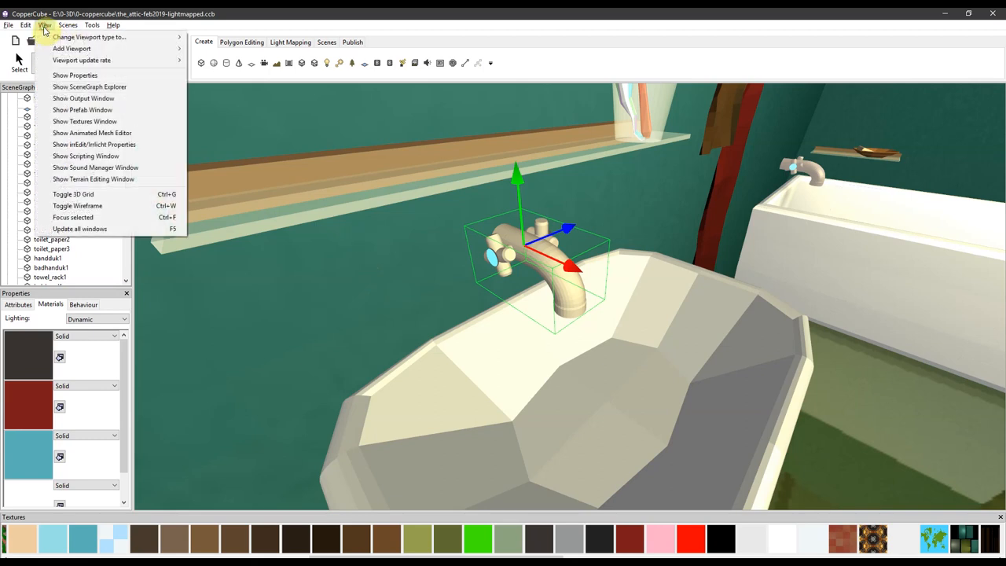
mouse_move(93, 144)
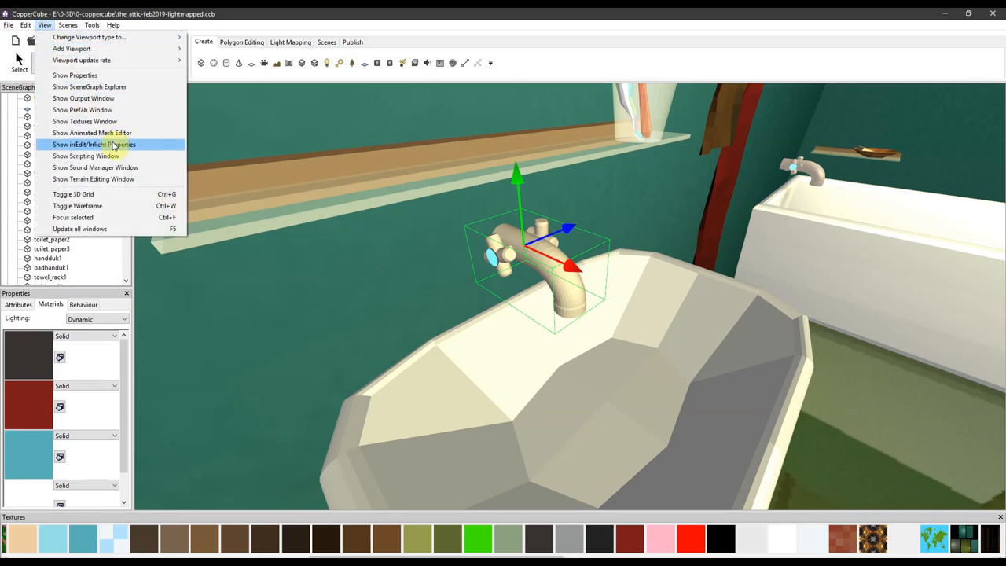
mouse_move(135, 147)
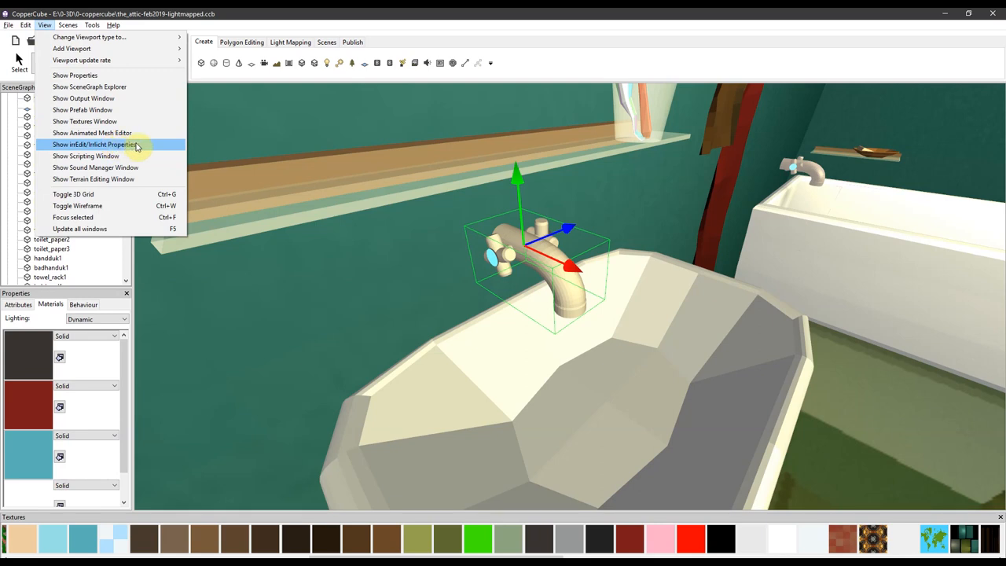
mouse_move(141, 149)
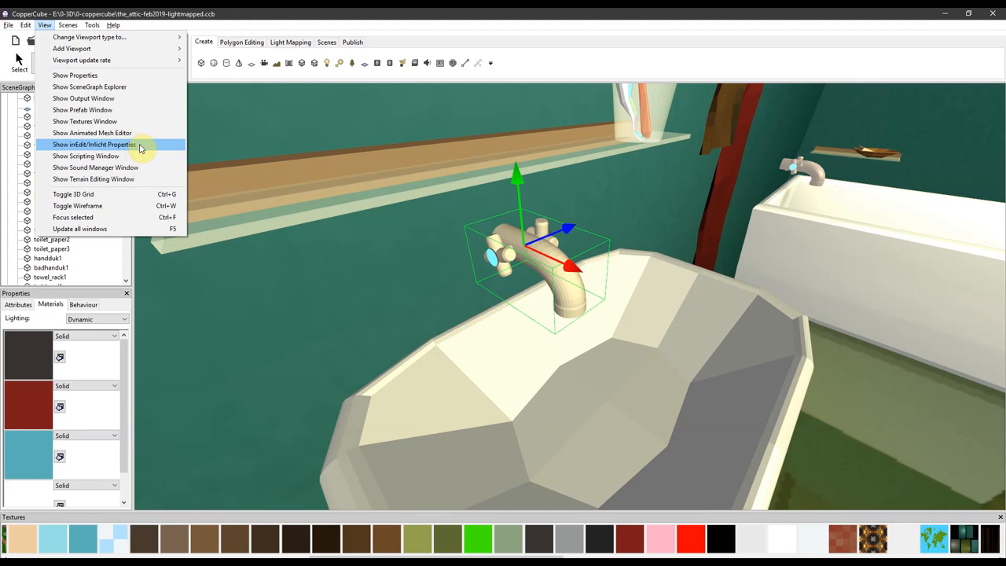
click(92, 147)
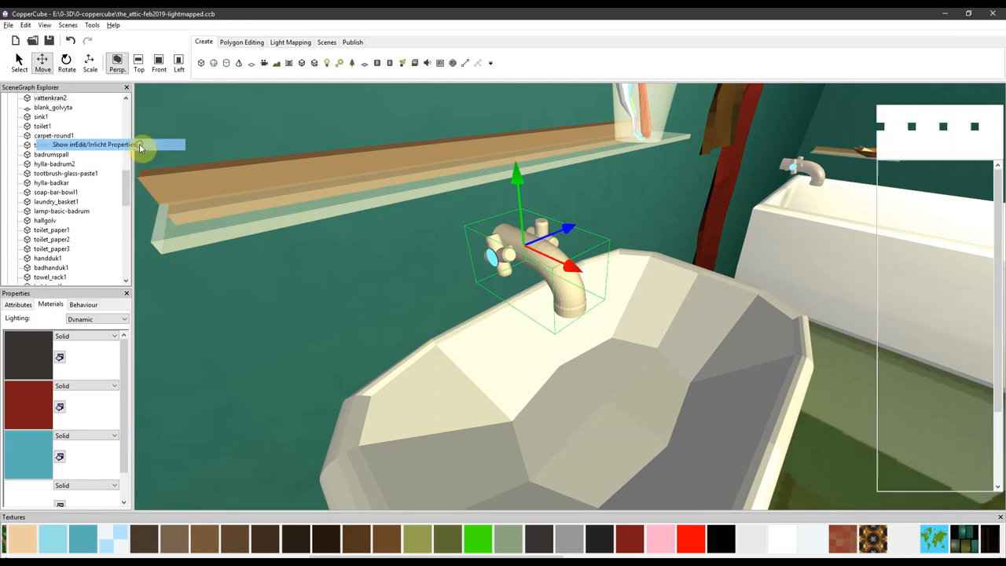
click(102, 145)
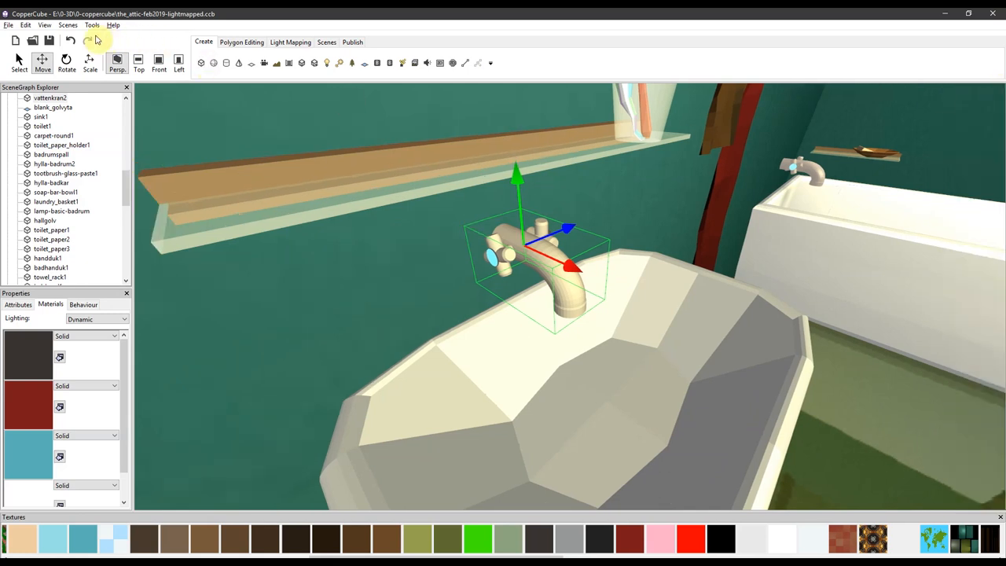
click(51, 30)
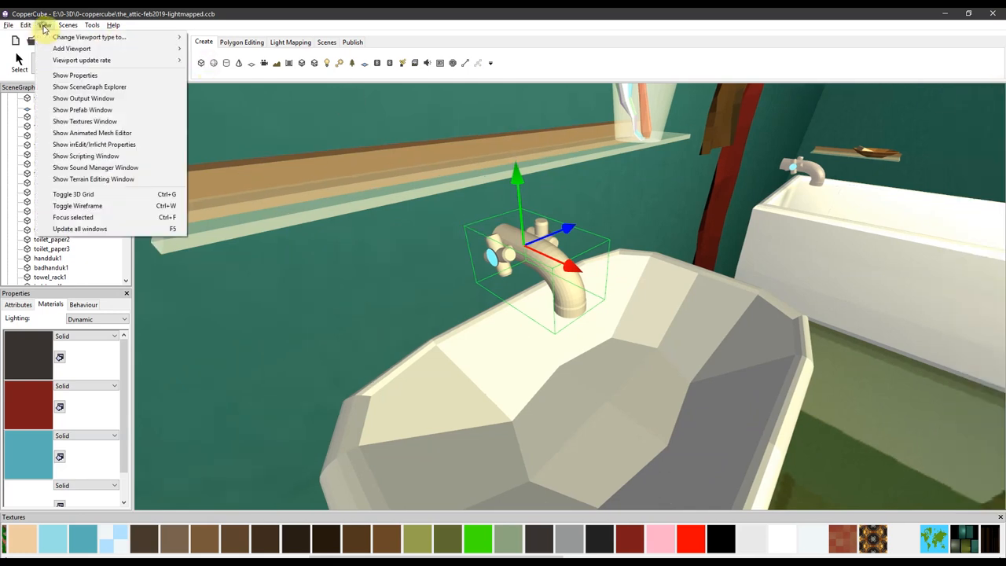
mouse_move(135, 137)
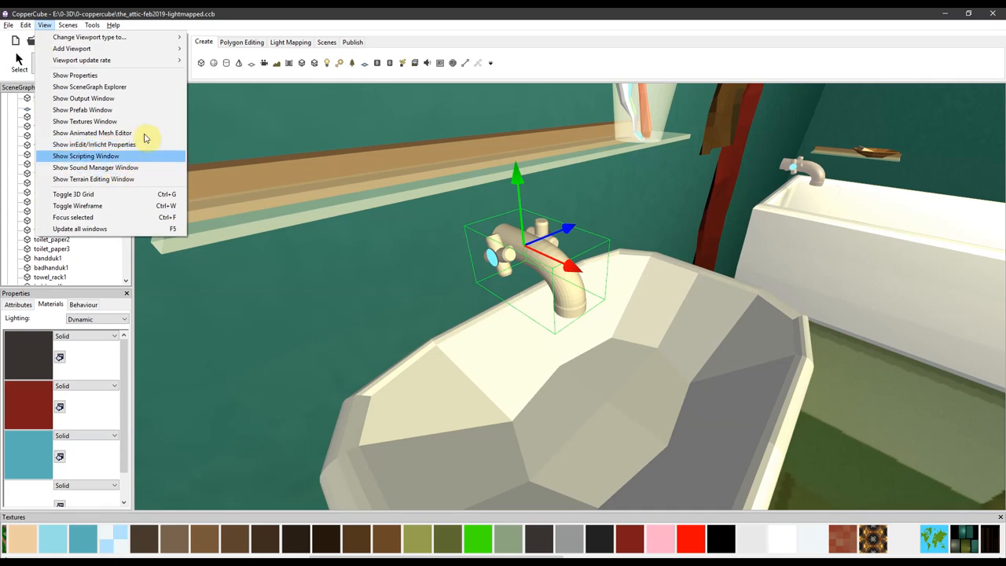
mouse_move(99, 54)
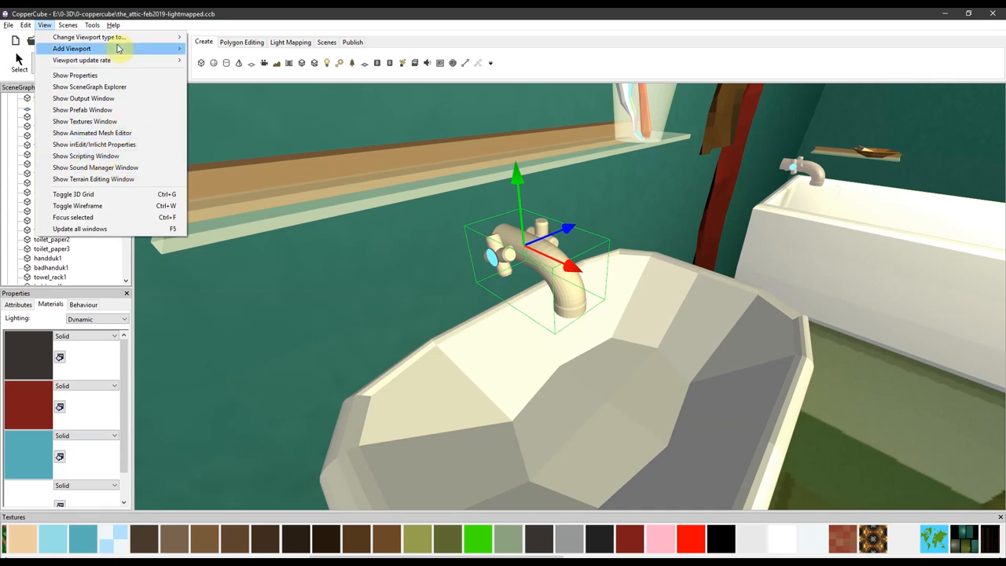
- Confirm 'Show irrEdit/Irrlicht options' is enabled in Tools > Options and close with OK
click(93, 23)
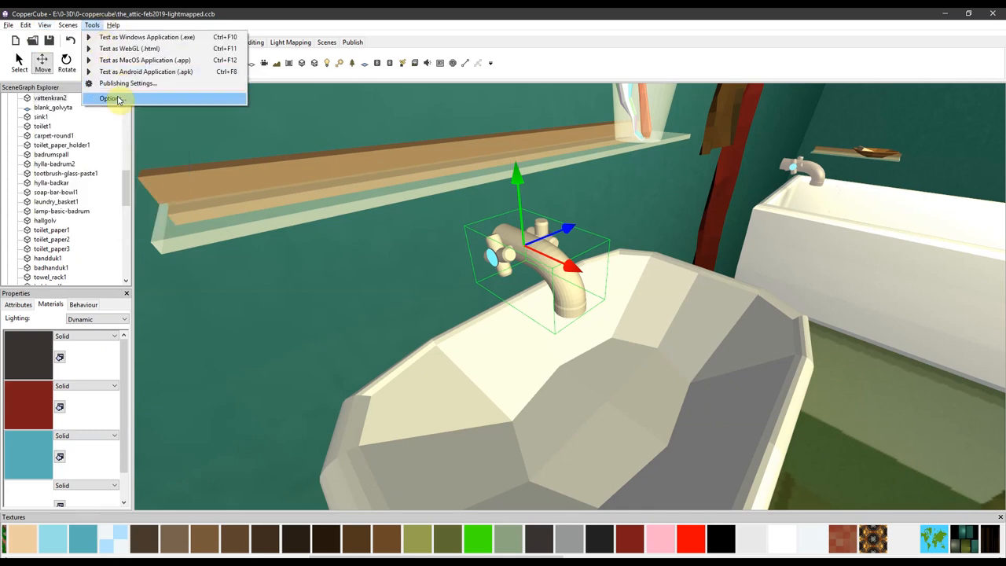
click(109, 97)
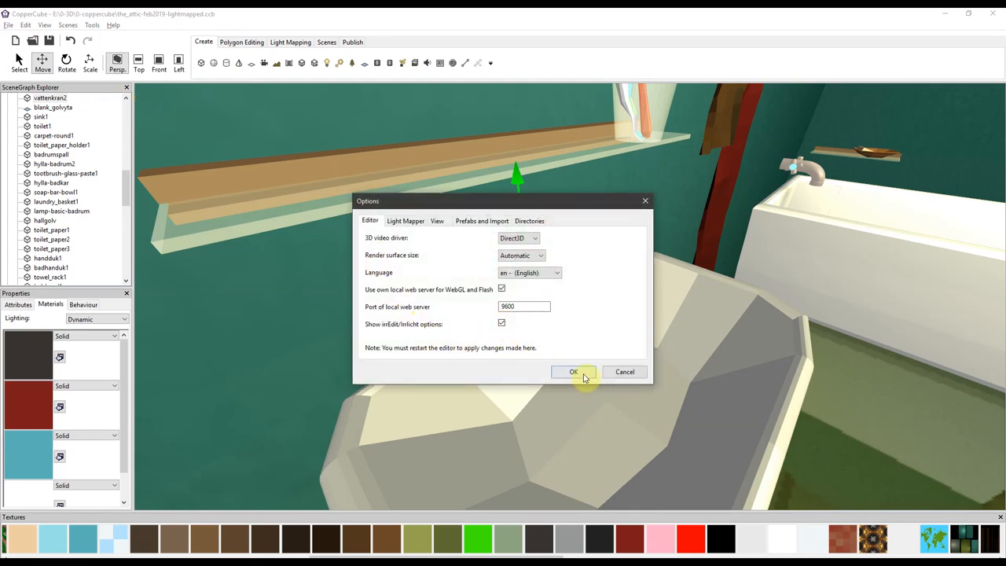
click(573, 371)
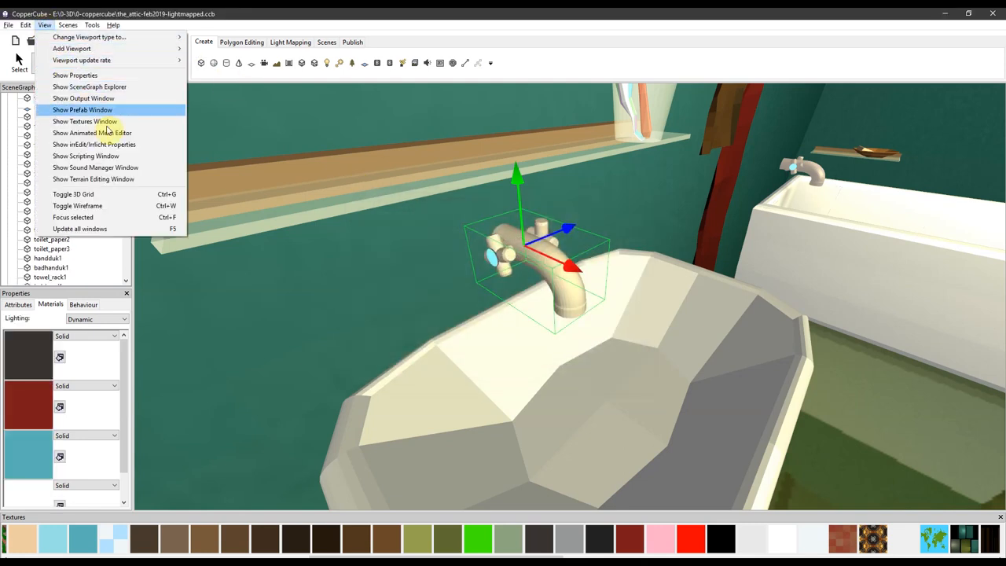
- Show the irrEdit/Irrlicht Properties panel and switch from Attributes back to the tap's Materials
click(94, 143)
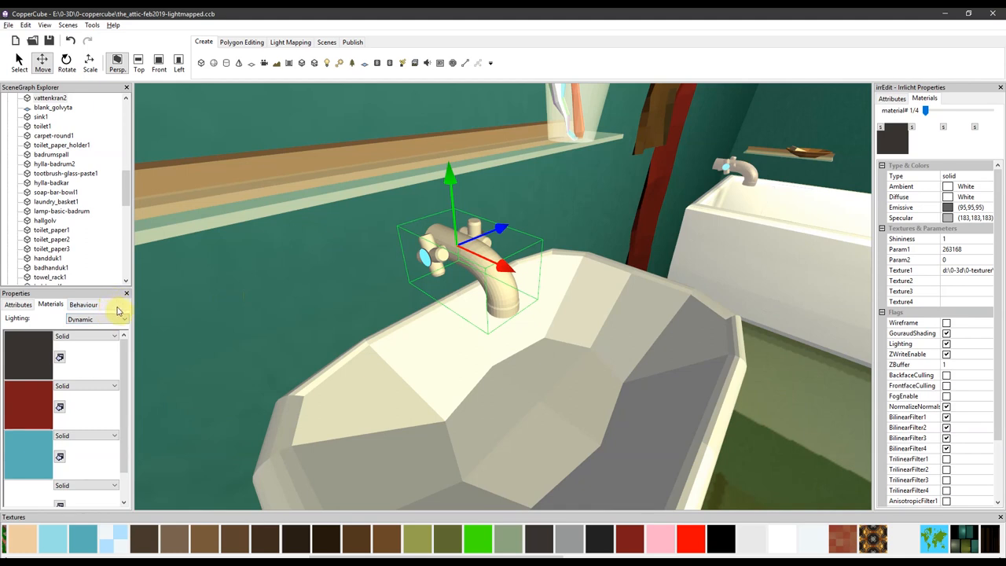
mouse_move(458, 322)
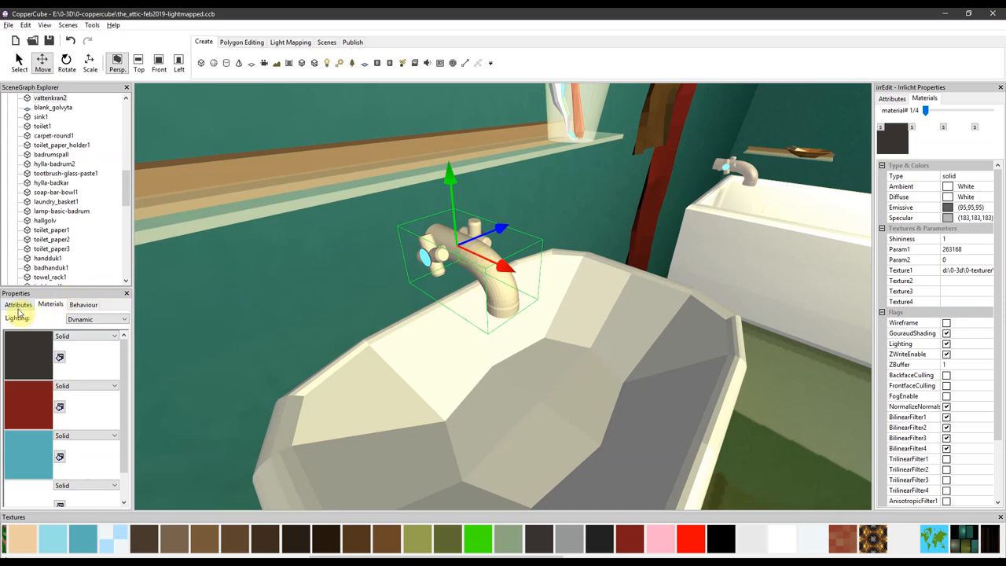
click(18, 304)
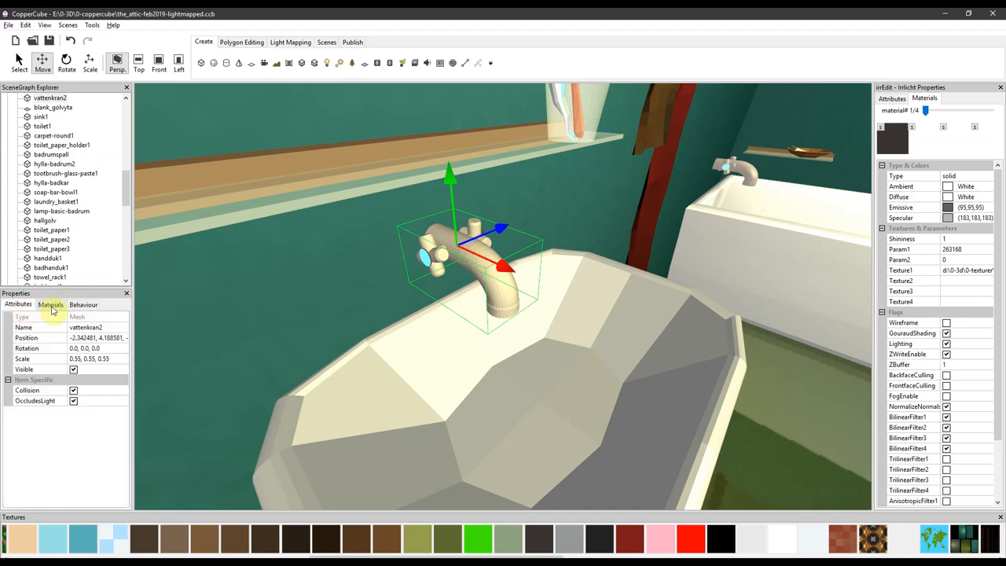
click(49, 304)
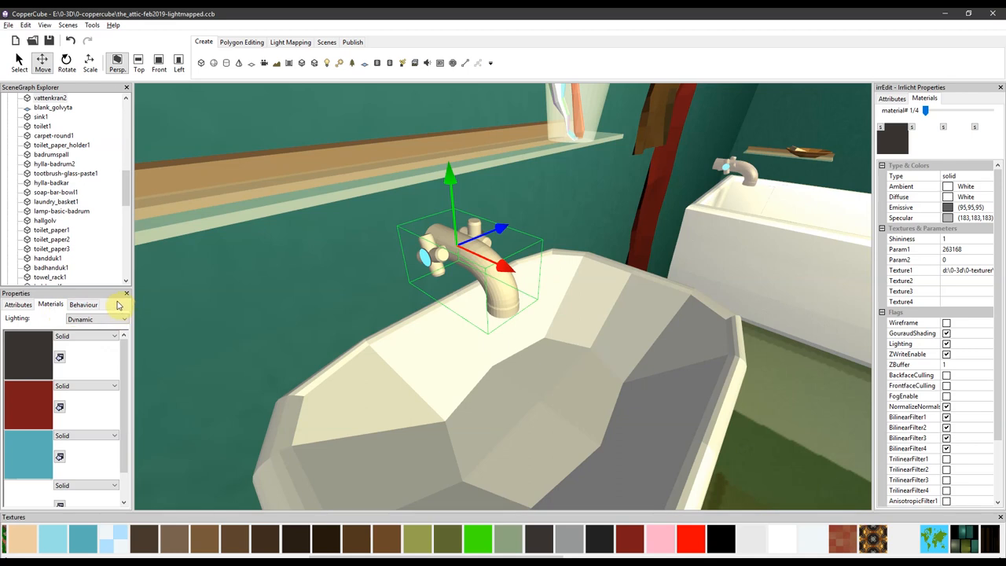
mouse_move(933, 288)
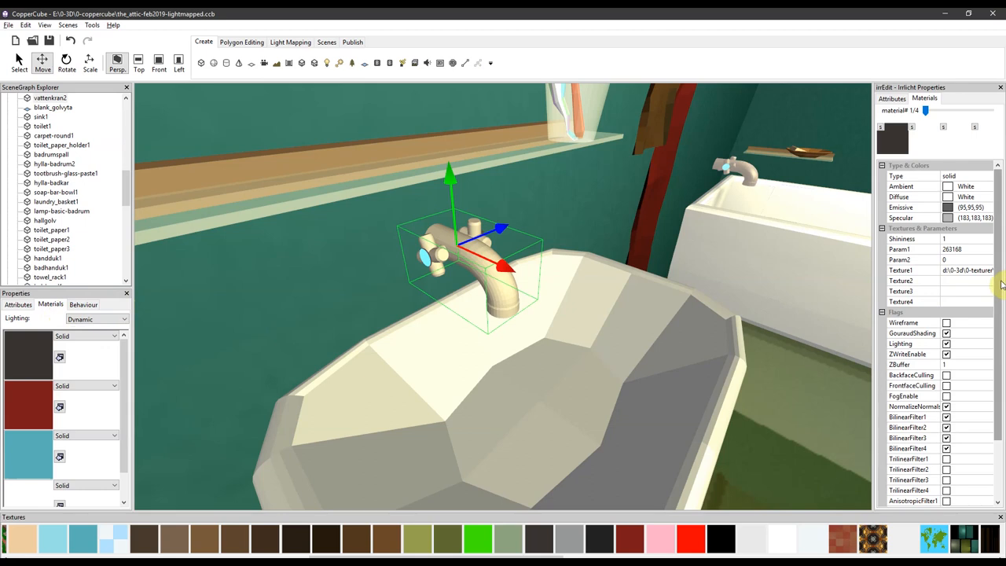
mouse_move(514, 338)
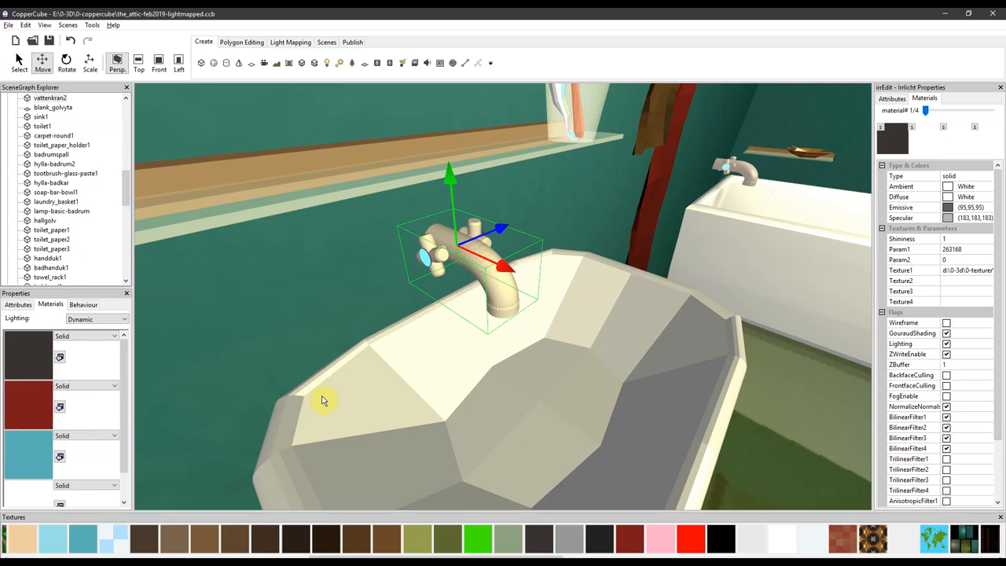
mouse_move(69, 372)
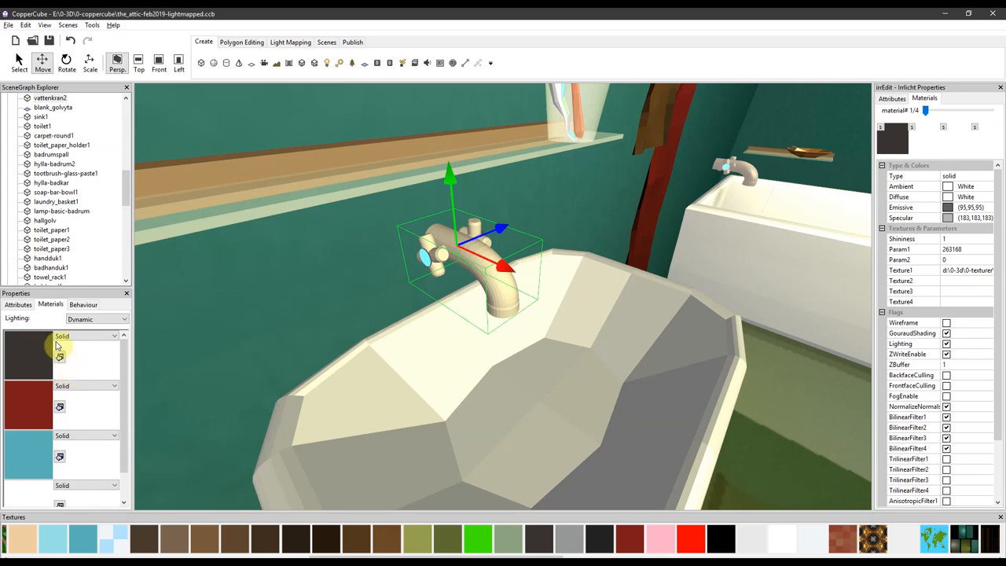
mouse_move(24, 356)
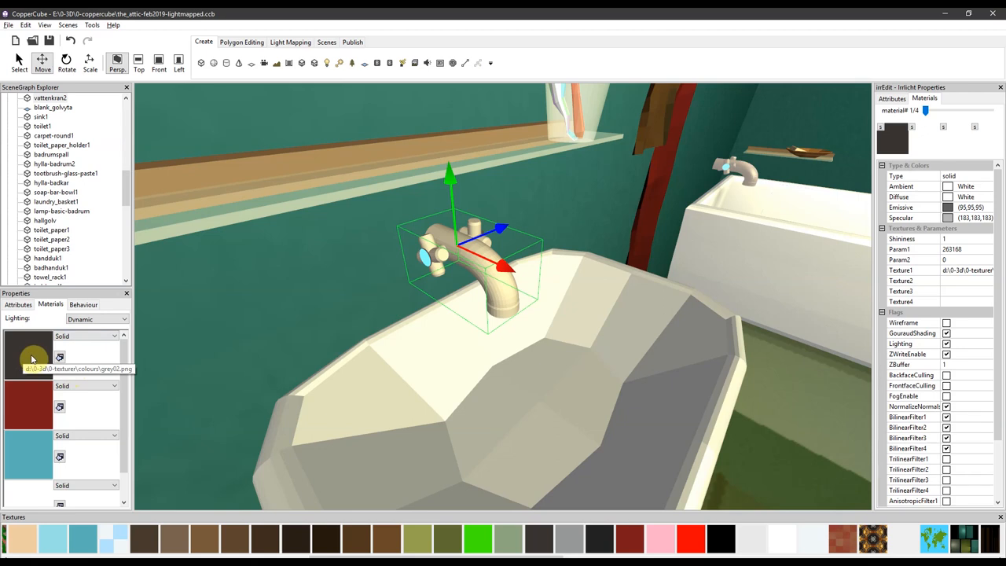
mouse_move(37, 363)
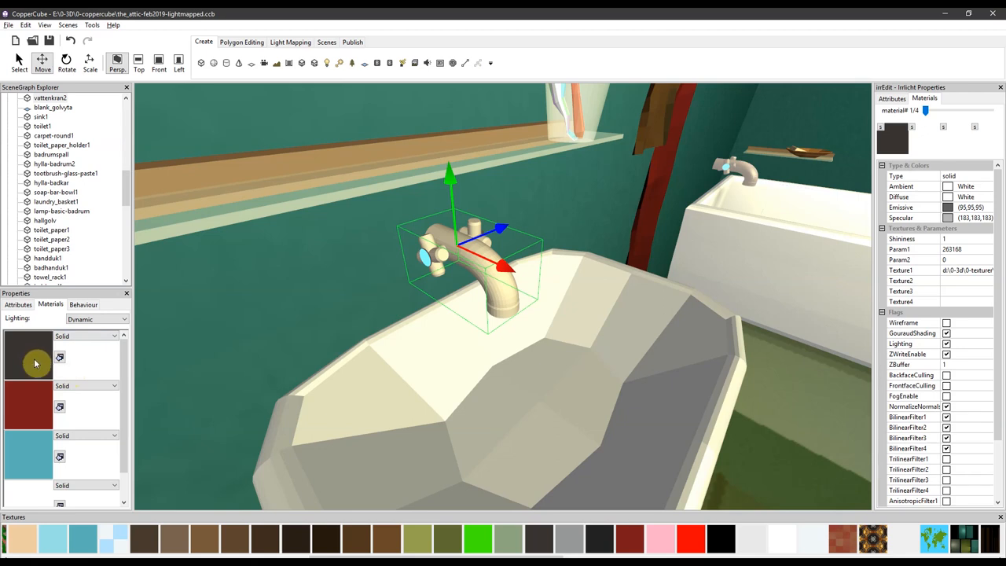
mouse_move(811, 209)
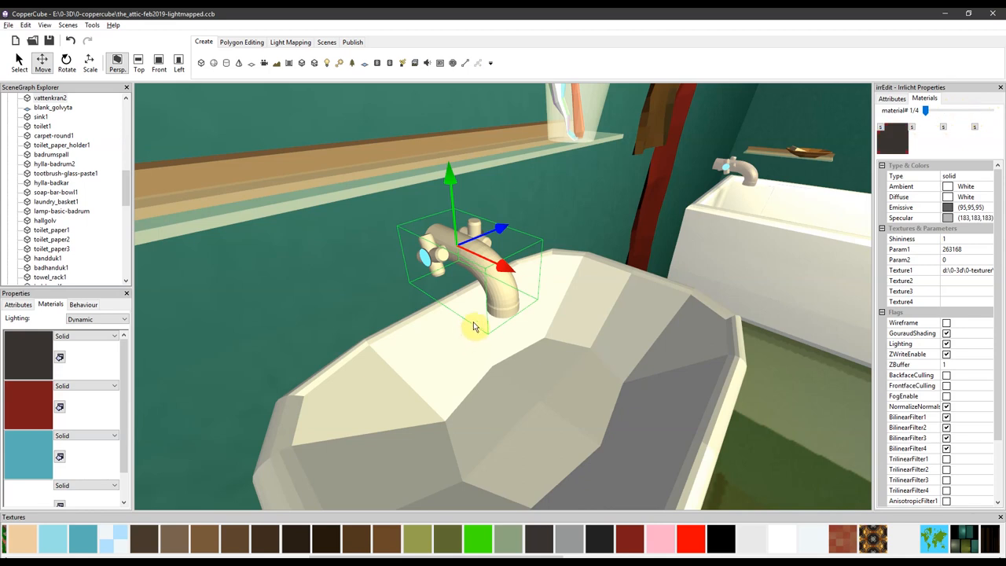
mouse_move(451, 240)
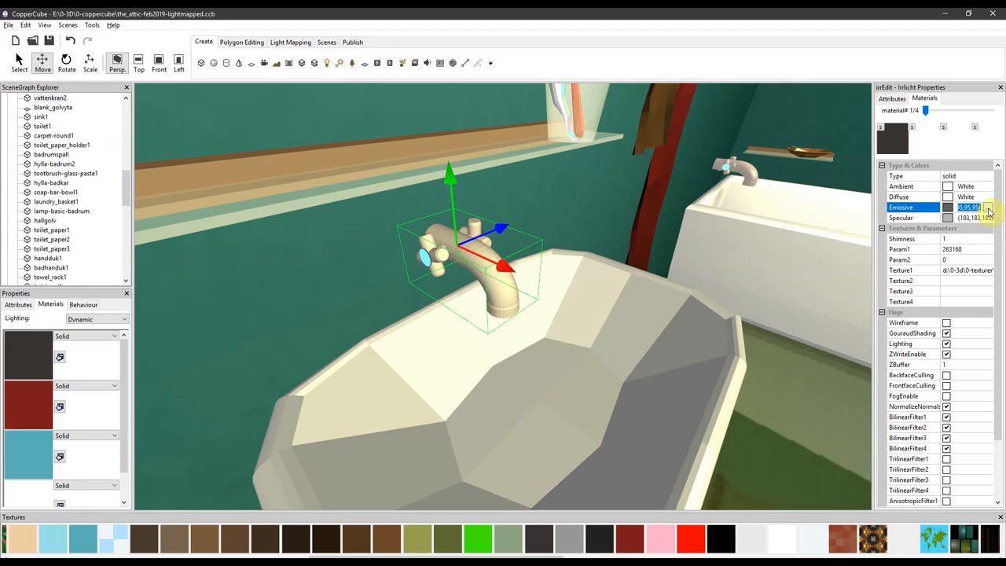
- Set the tap material's emissive colour to mid-grey (110,110,110)
click(996, 206)
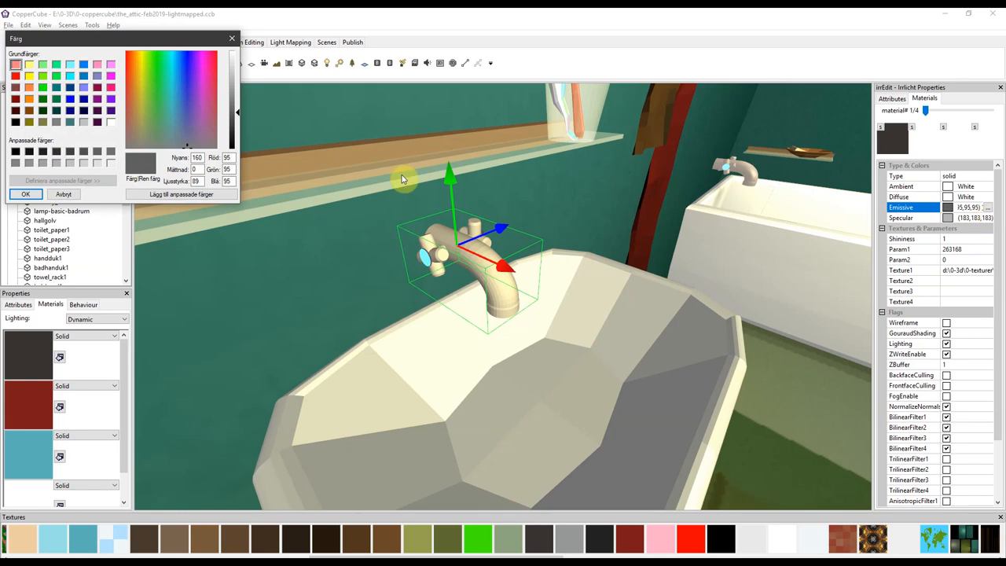
click(26, 194)
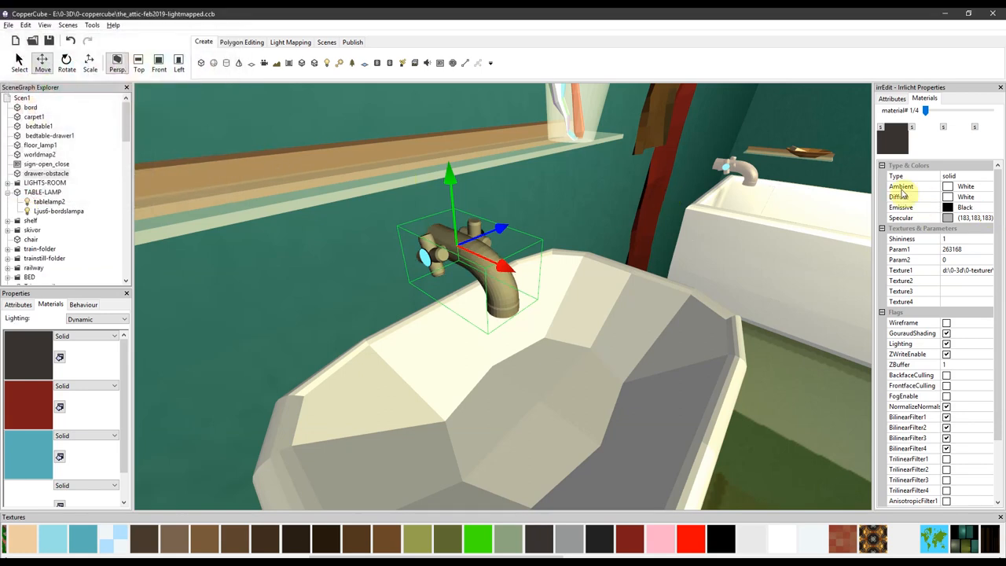
click(943, 217)
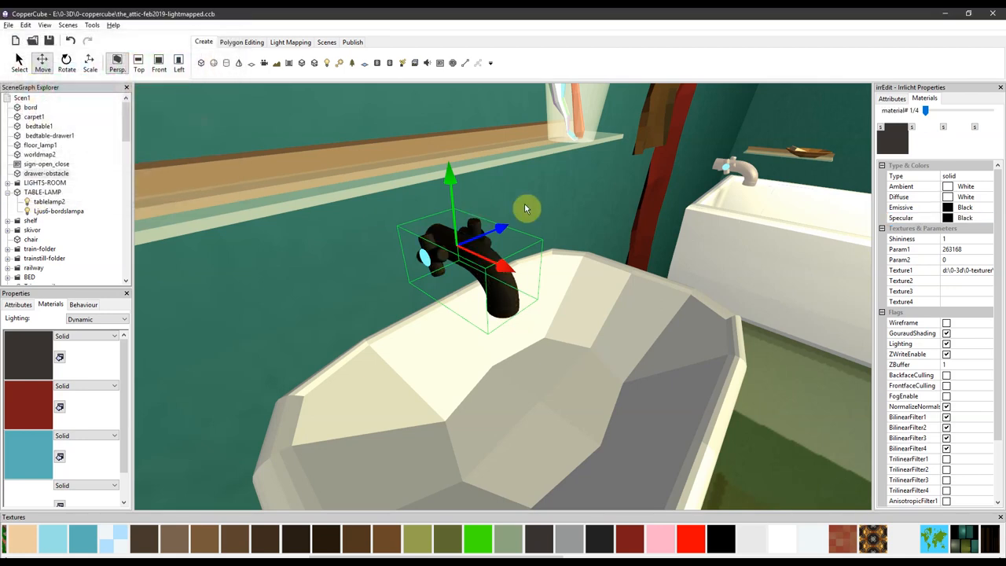
mouse_move(604, 255)
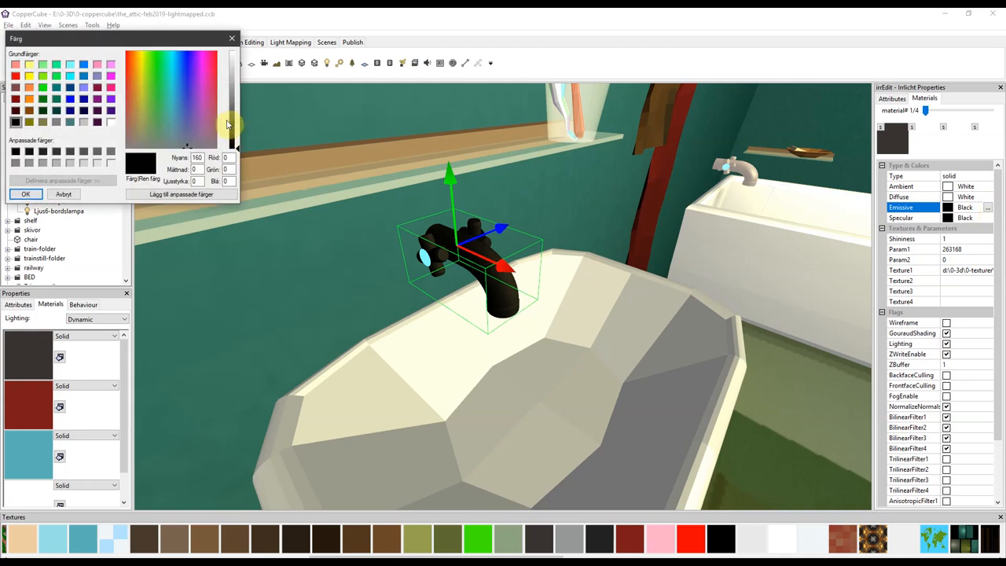
mouse_move(233, 115)
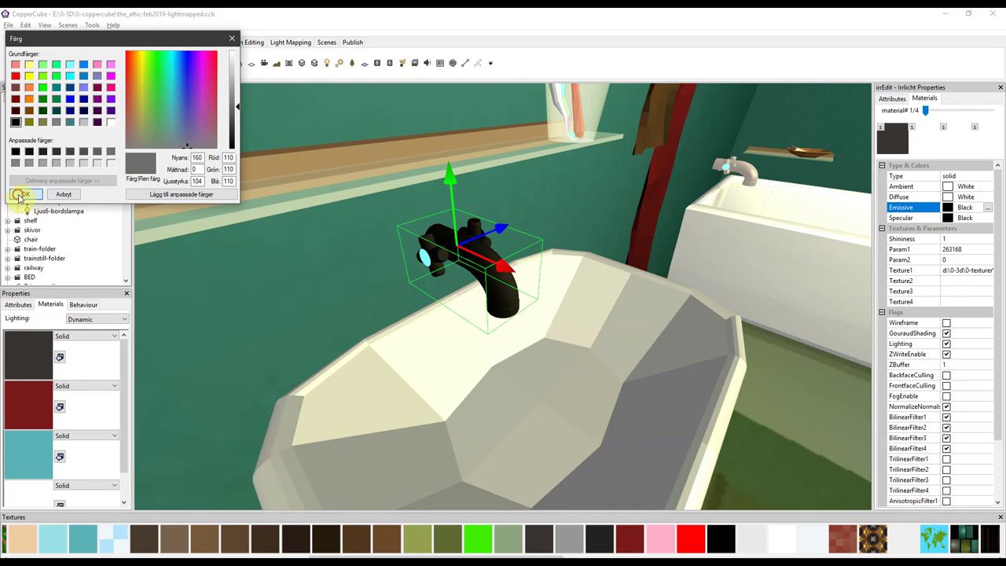
click(22, 194)
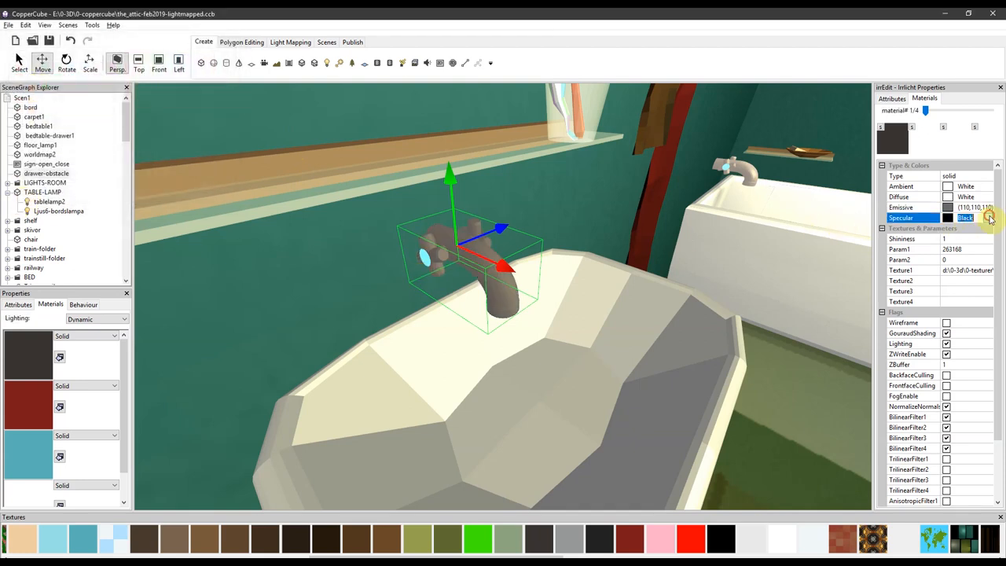
- Set the tap material's specular colour to light grey (206,206,206)
click(972, 216)
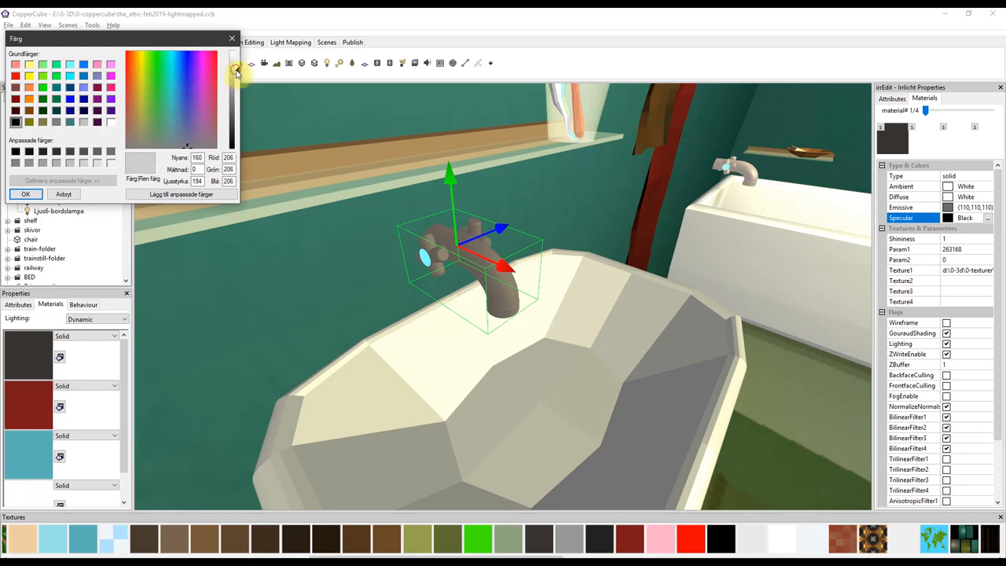
click(26, 194)
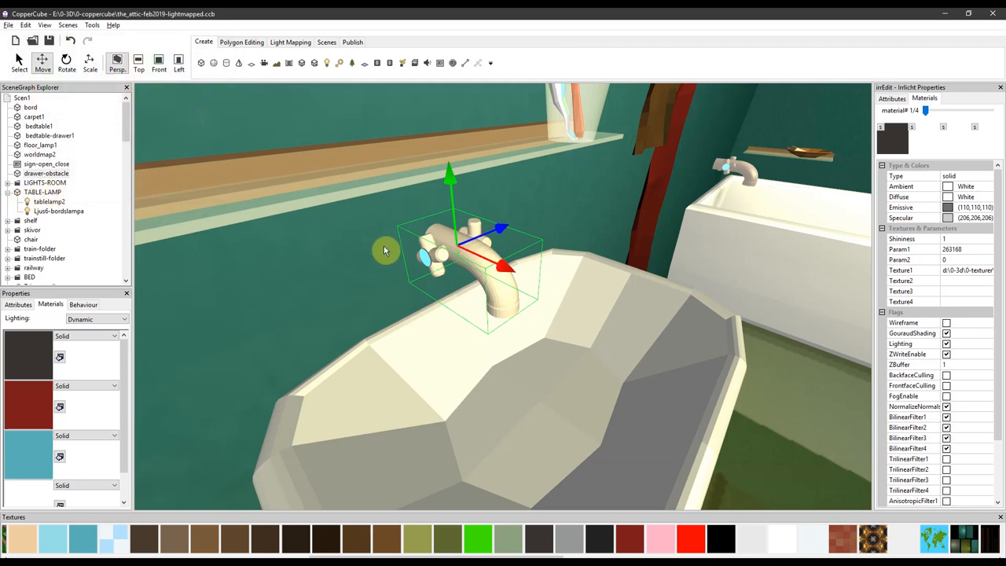
click(951, 239)
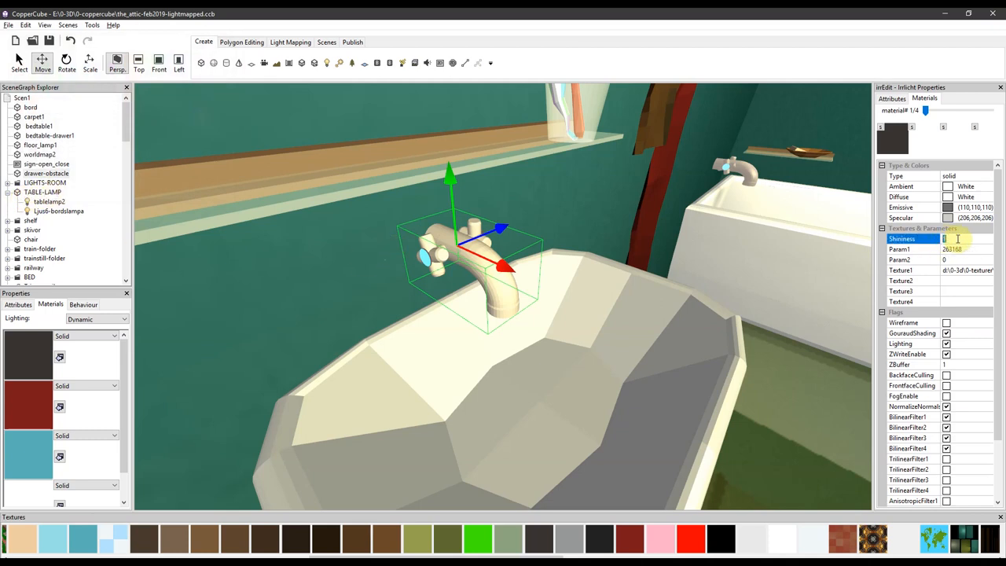
- Change the tap's first material shininess value, ending at 2
text(50)
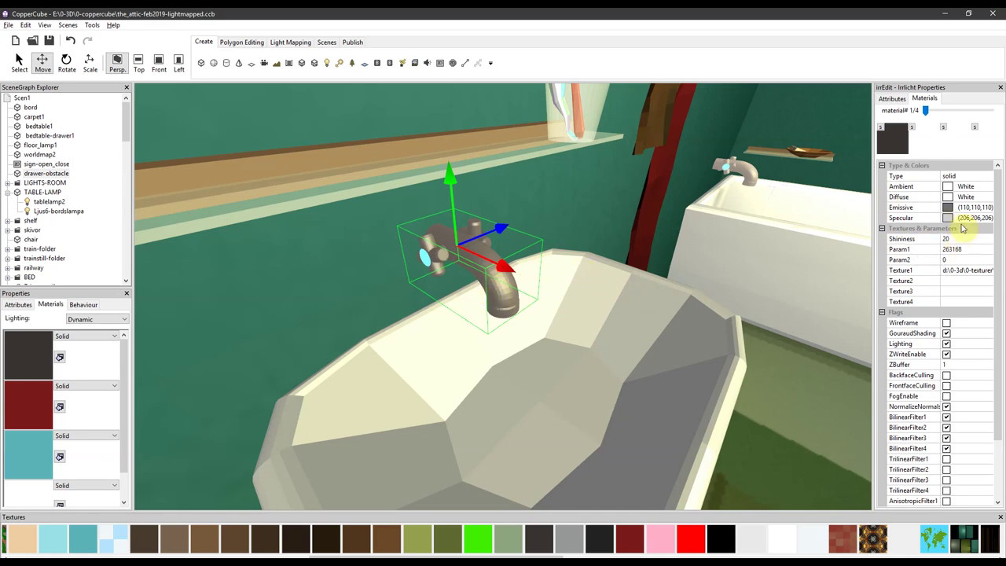
click(962, 238)
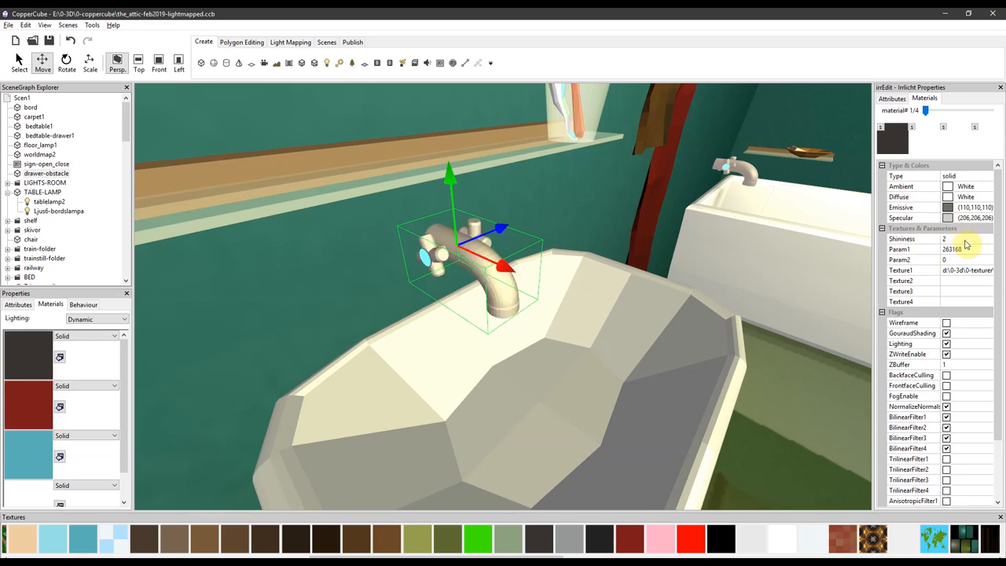
mouse_move(975, 249)
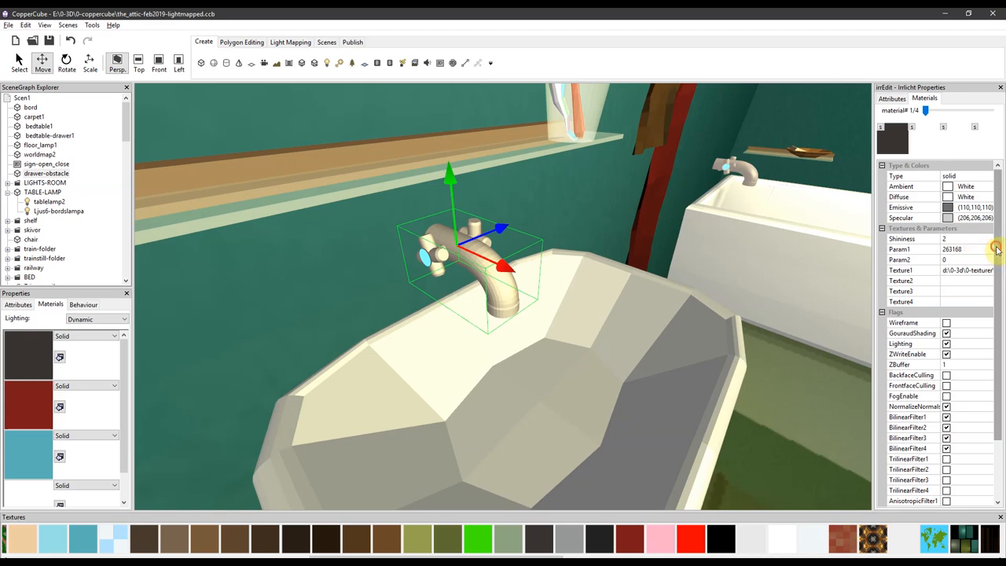
scroll(down, 3)
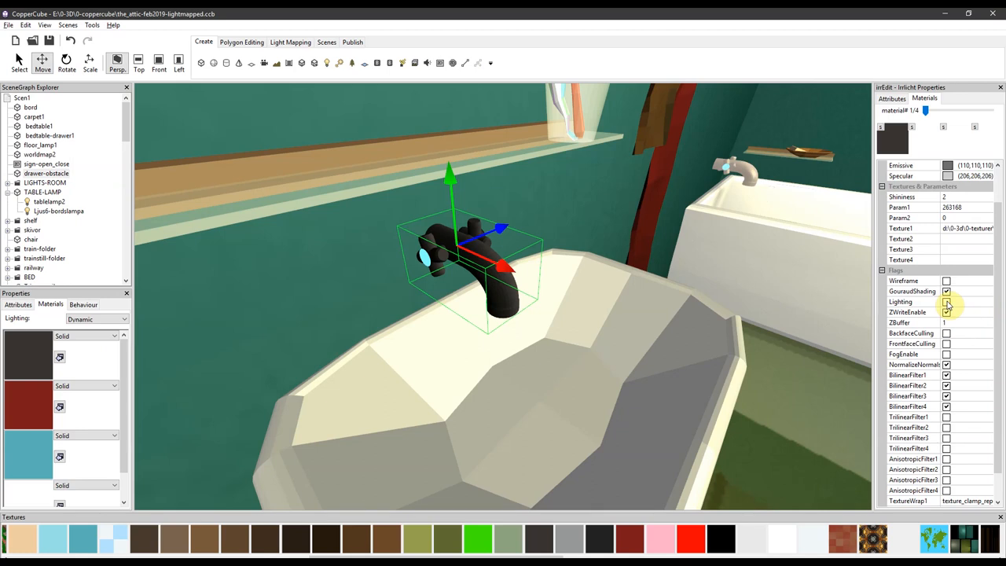
click(943, 301)
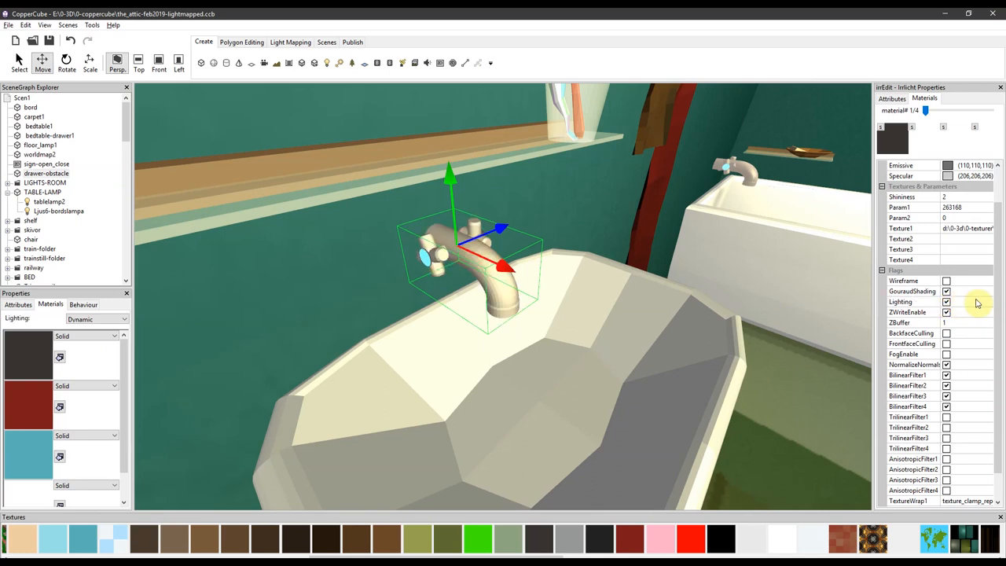
scroll(down, 3)
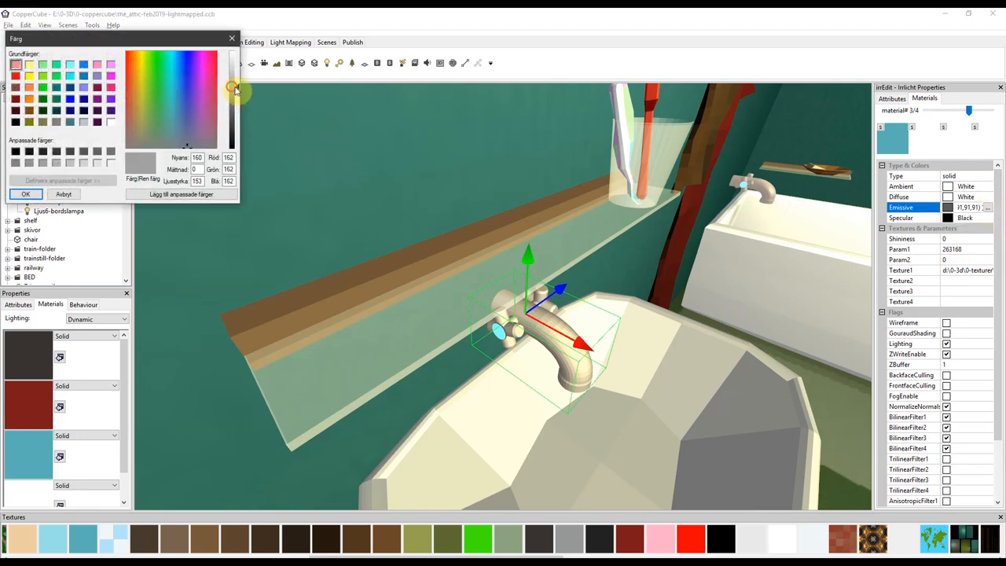
- Give material 3/4 shininess 50 and a grey (116,116,116) emissive colour
click(26, 194)
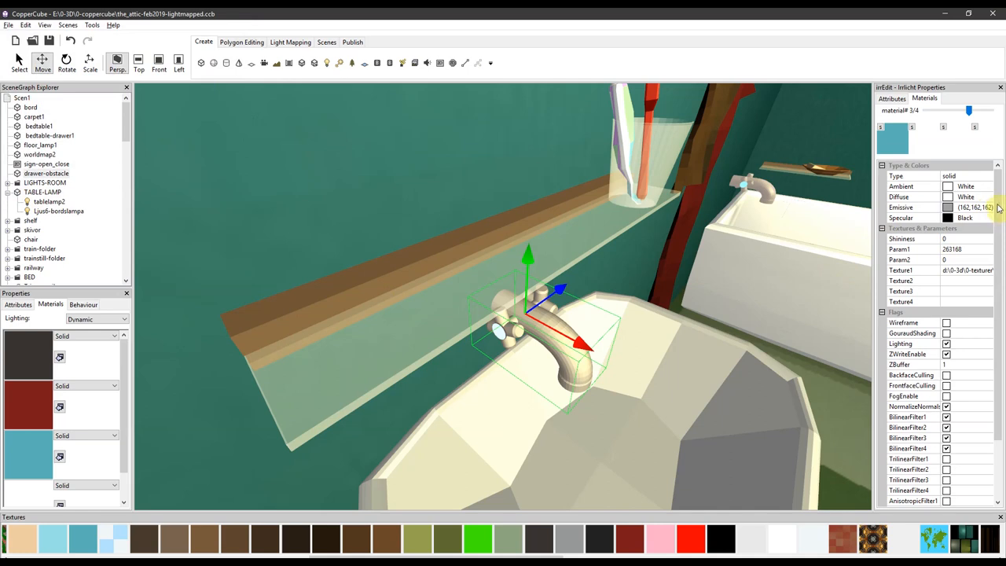
click(949, 207)
text(50)
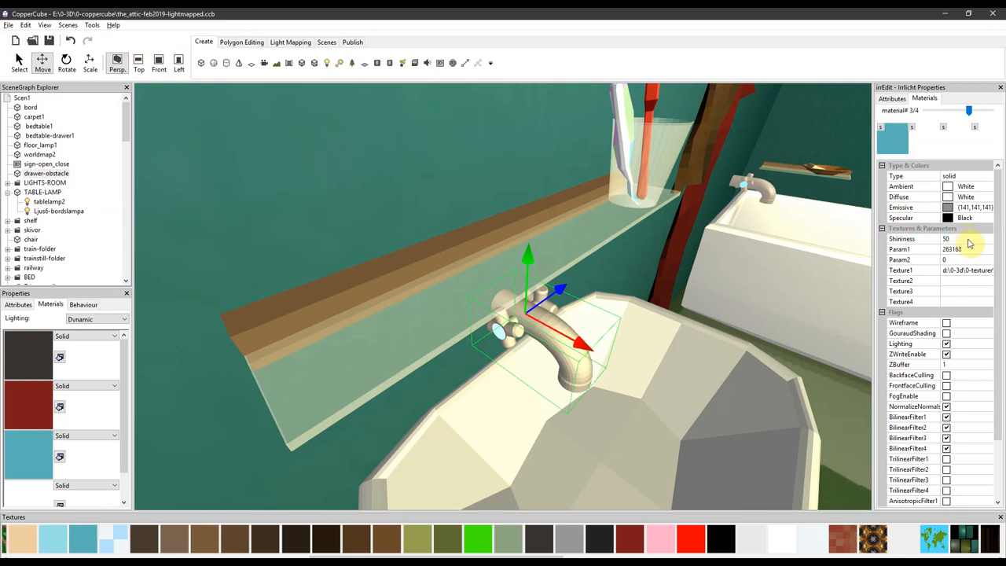
click(947, 208)
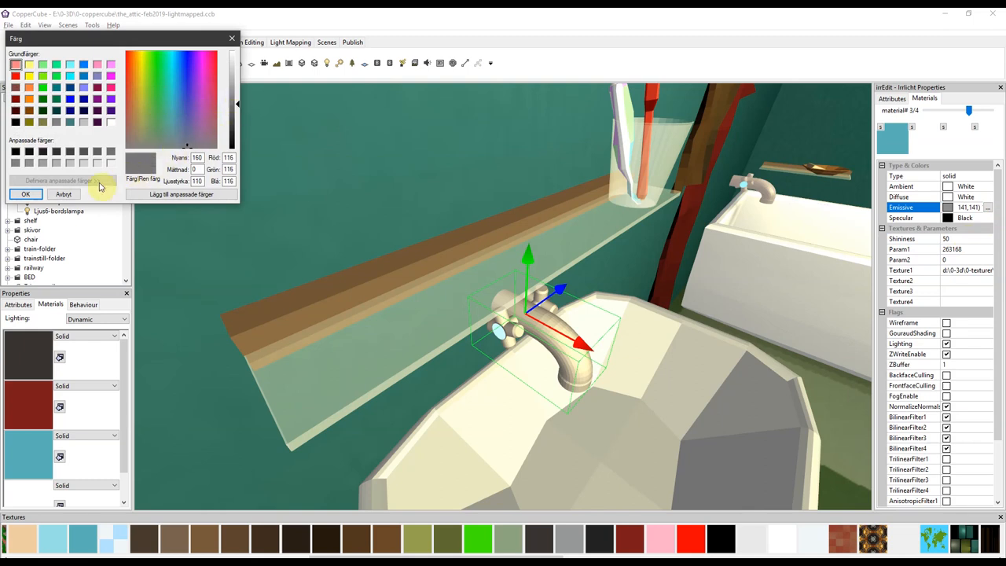
click(26, 194)
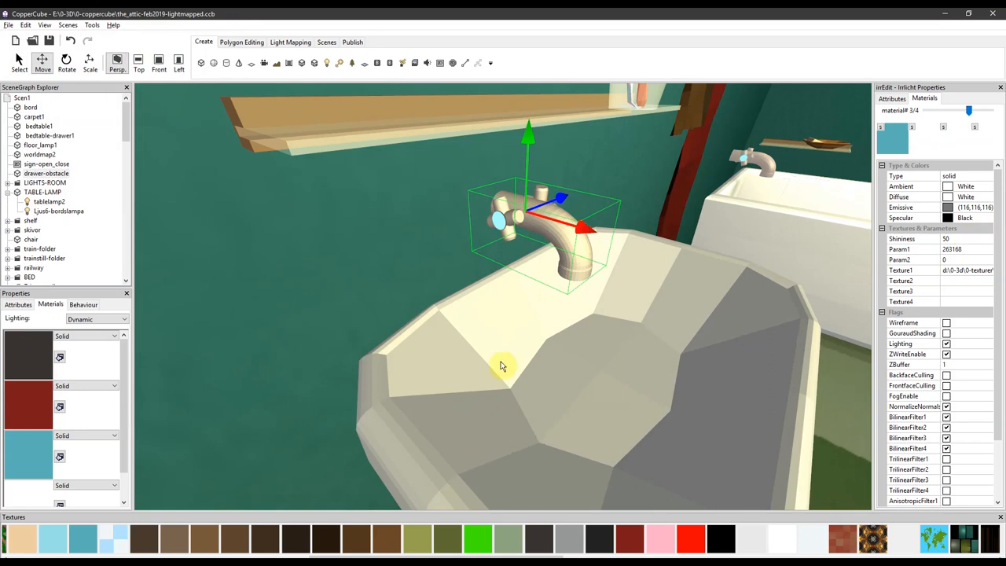
mouse_move(902, 243)
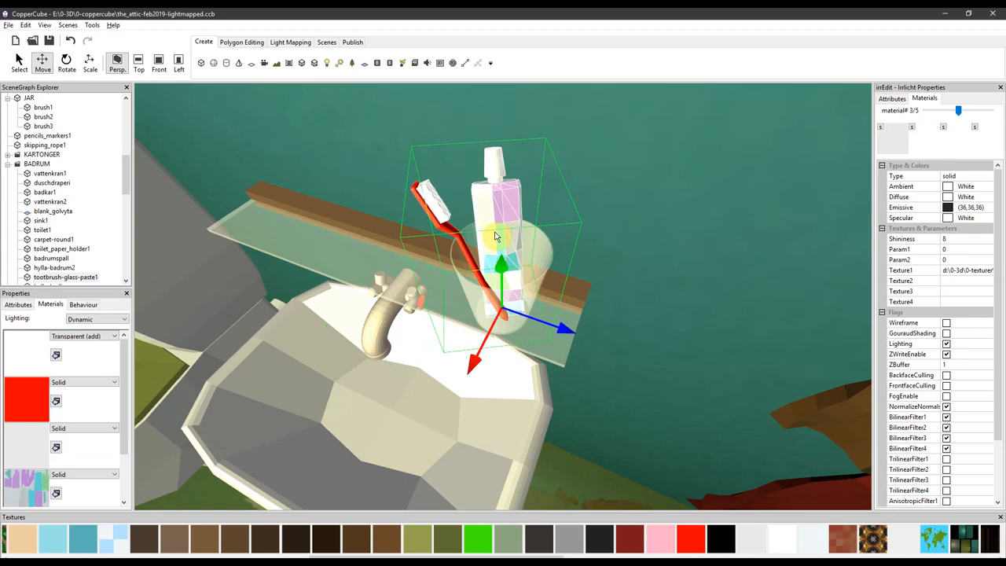
mouse_move(502, 234)
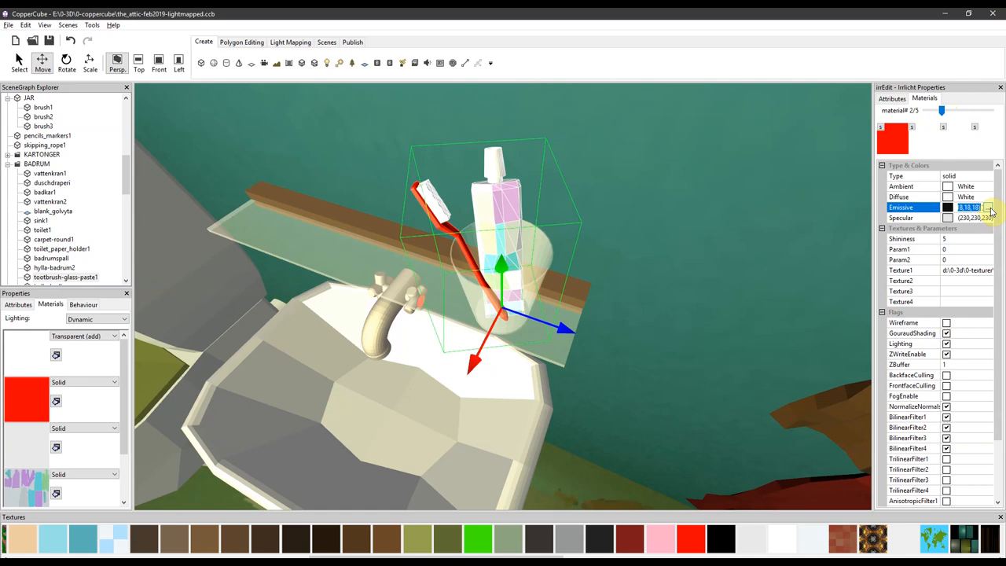
- Brighten the red material's emissive grey to about 65, then darken it to (39,39,39)
click(947, 206)
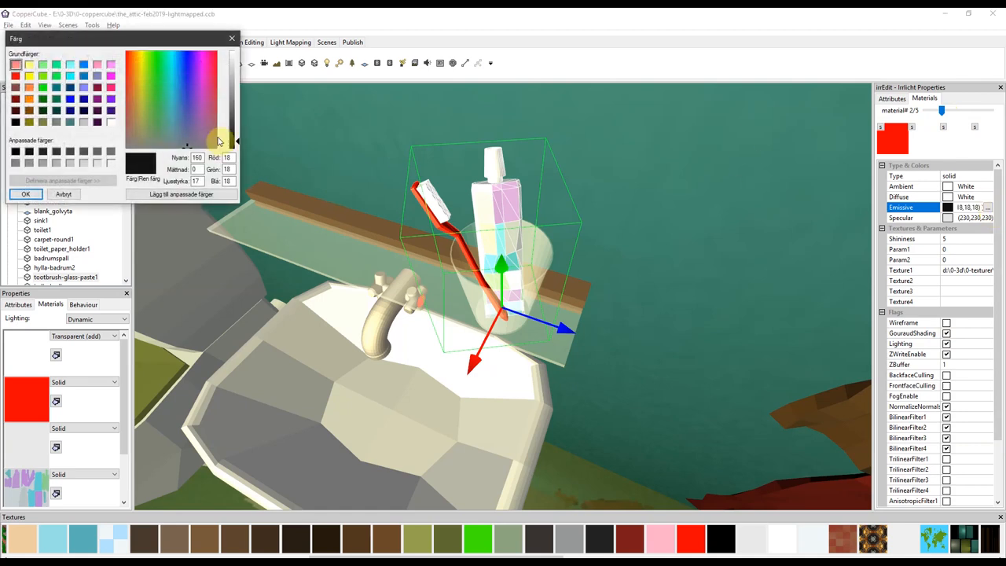
drag(235, 139, 235, 124)
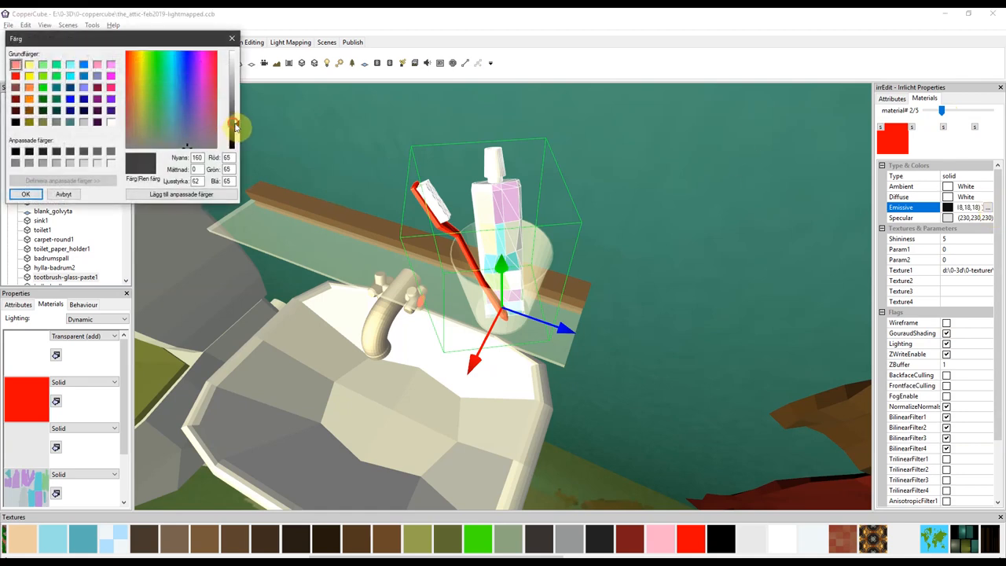
click(26, 194)
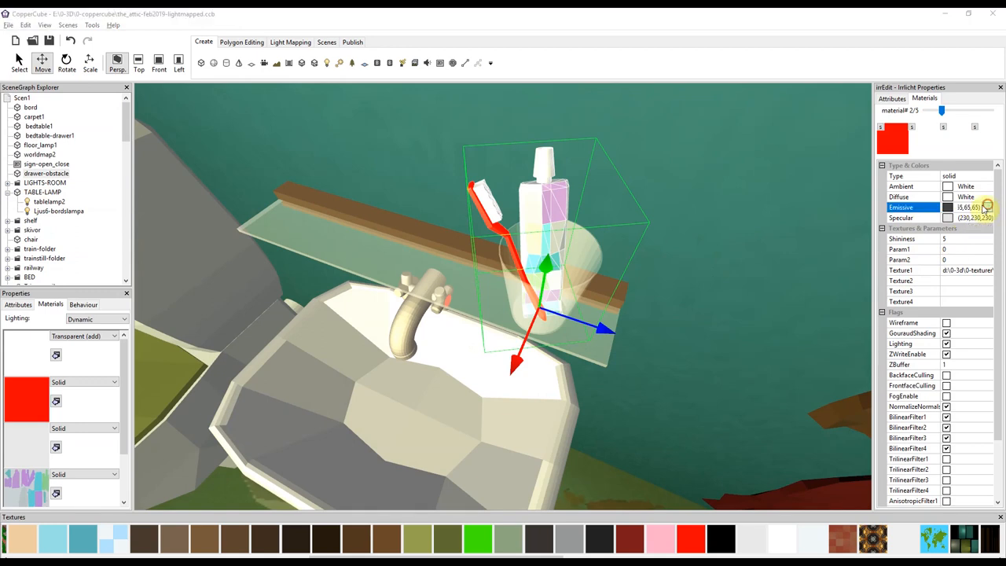
click(948, 206)
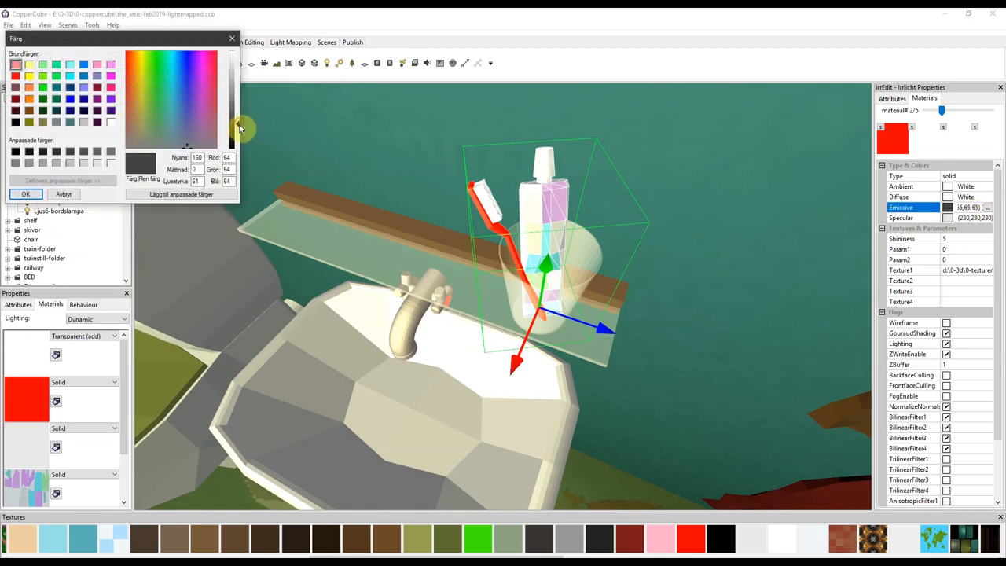
drag(240, 128, 242, 138)
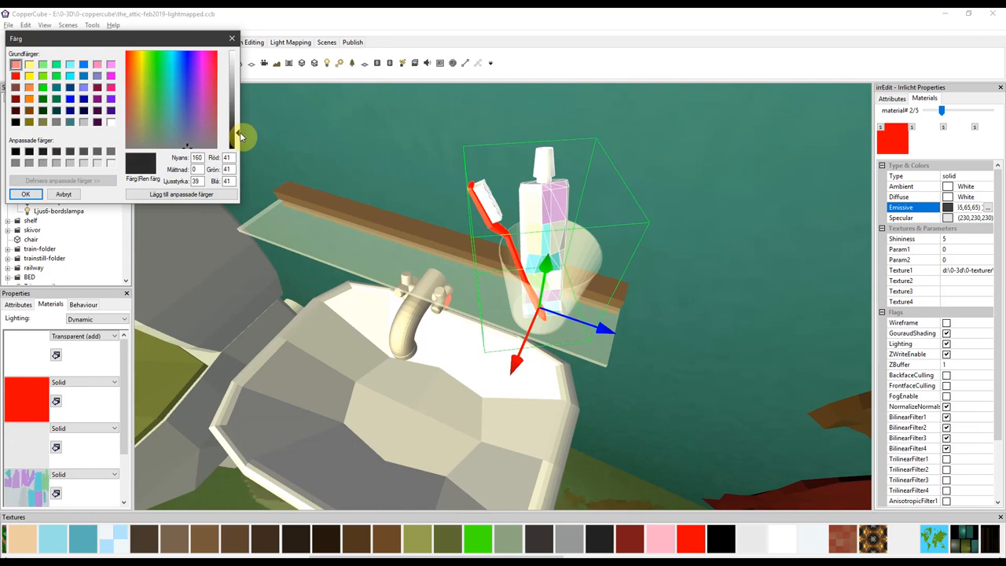
click(26, 194)
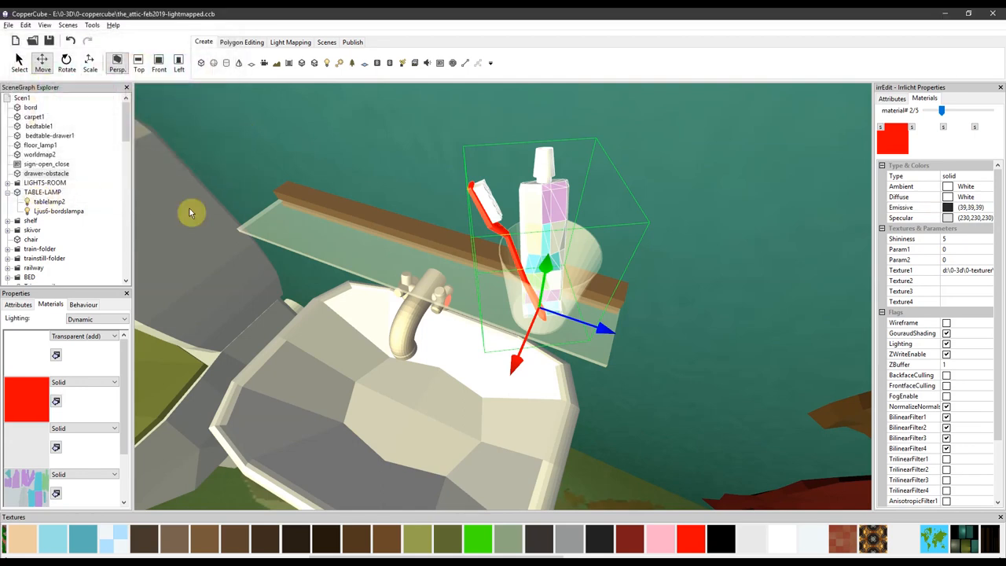
drag(188, 213, 393, 249)
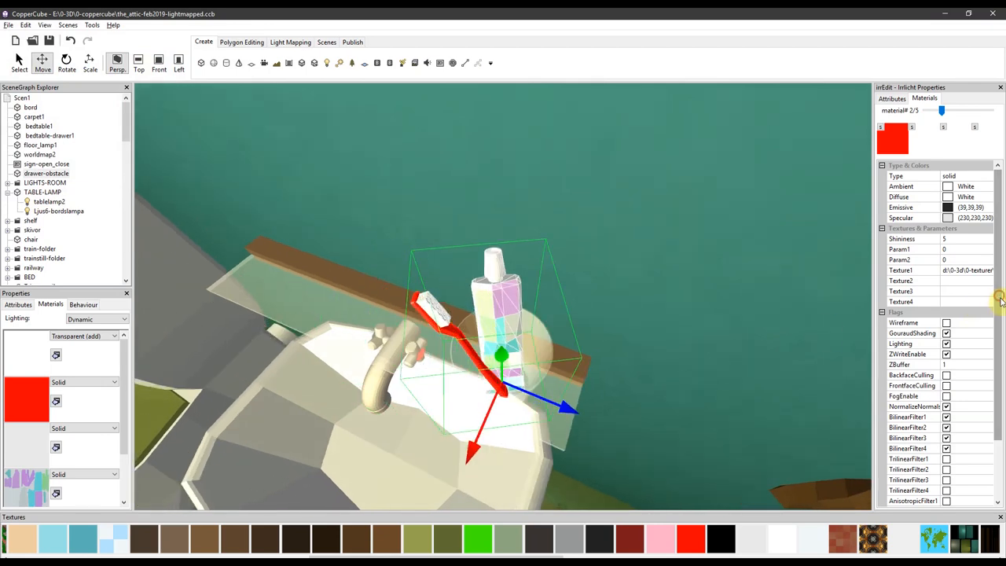
- Untick NormalizeNormals for the red material, then orbit to inspect the sink and shelf
scroll(down, 3)
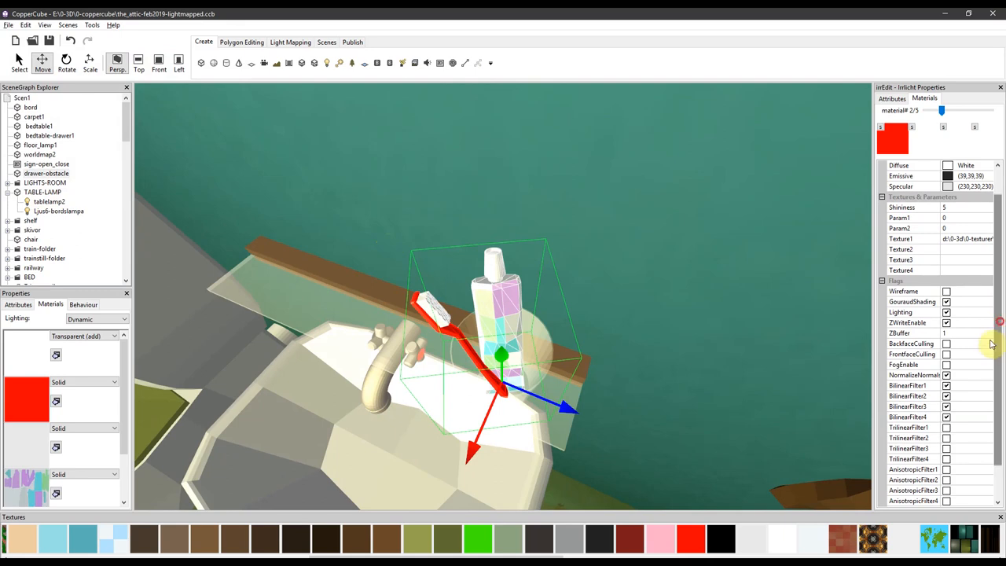
click(950, 375)
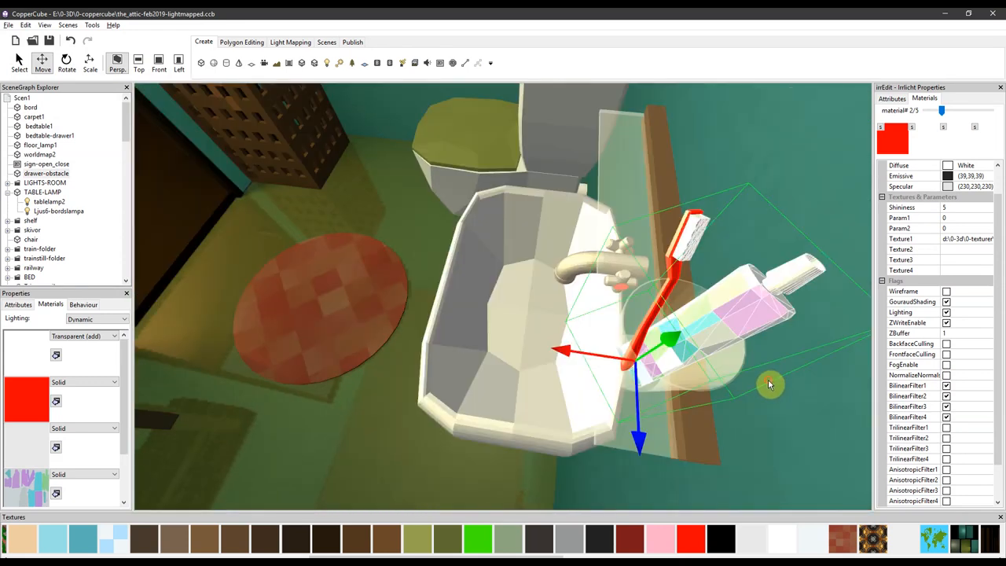
drag(770, 385, 845, 333)
text(2)
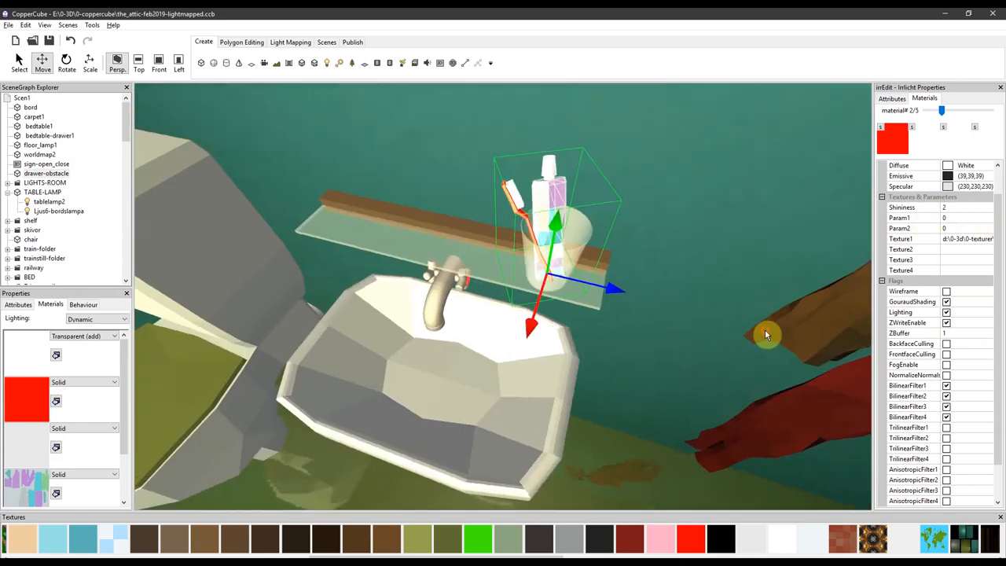
drag(766, 333, 605, 360)
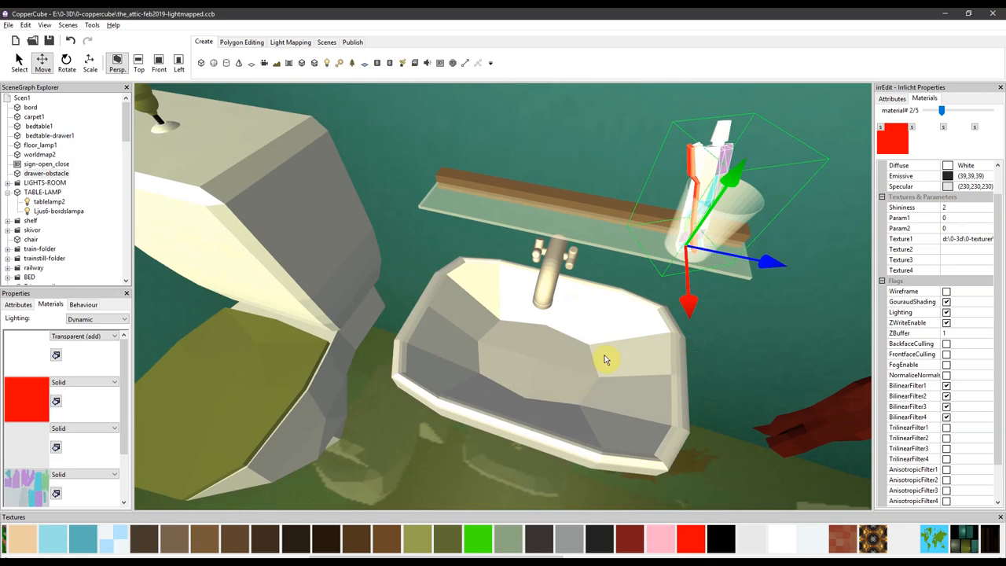
mouse_move(588, 289)
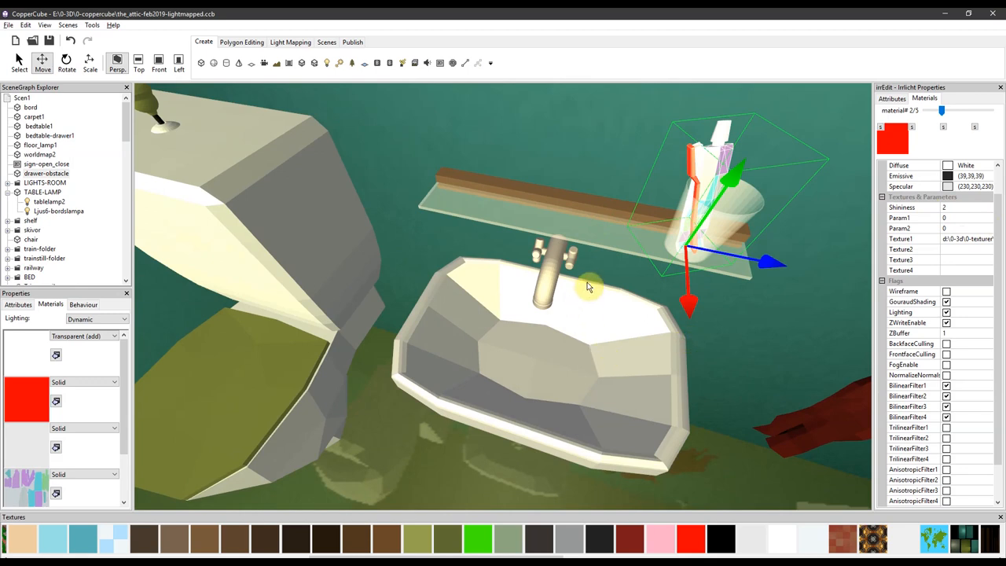
mouse_move(609, 266)
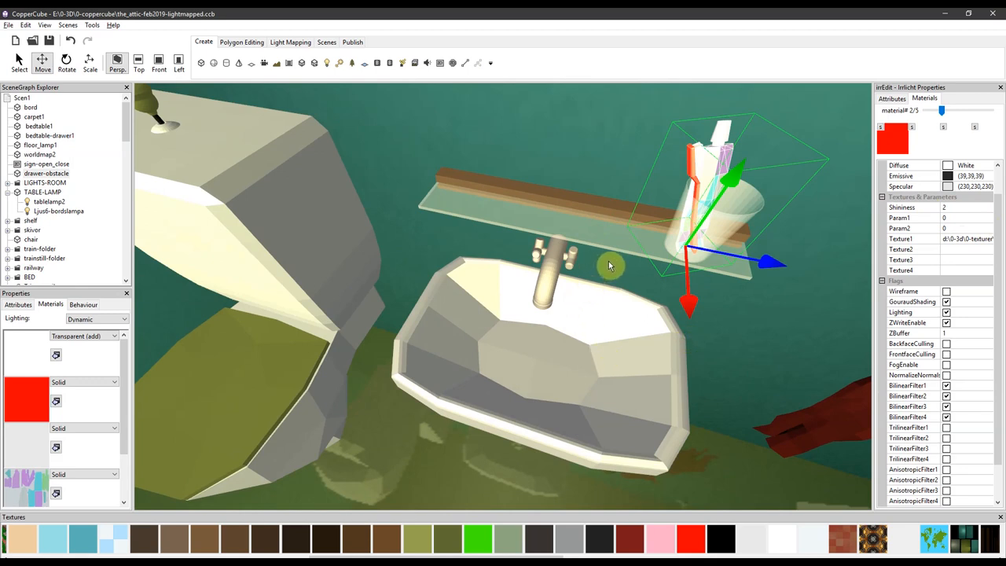